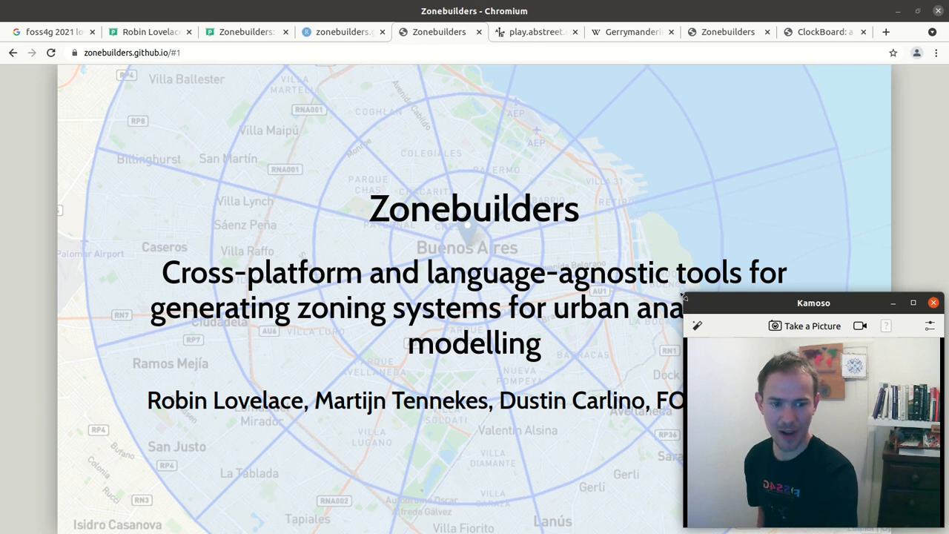
# - Pan the Viewer map from Europe to Dustin's marker near Seattle and return to the slides
pyautogui.moveTo(813, 303); pyautogui.dragTo(713, 234)
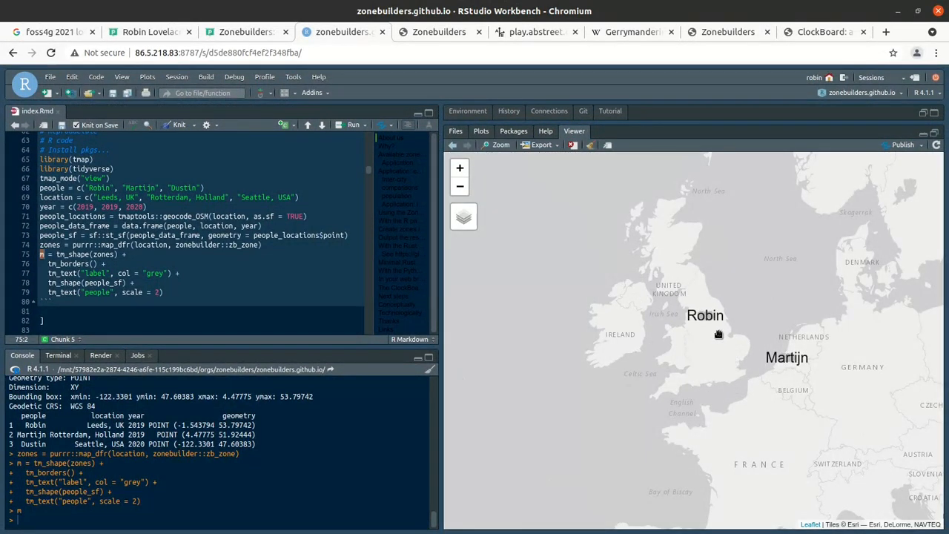
pyautogui.moveTo(721, 334)
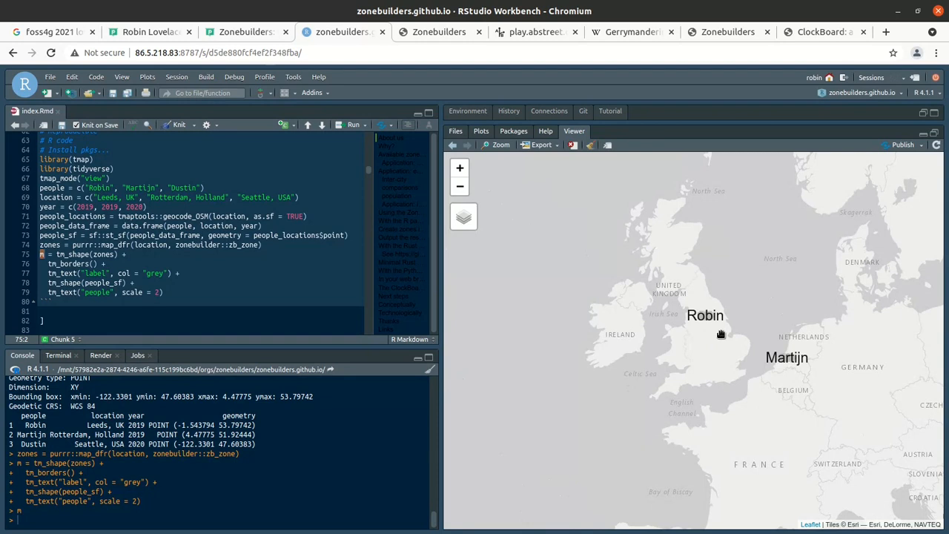
pyautogui.moveTo(738, 331)
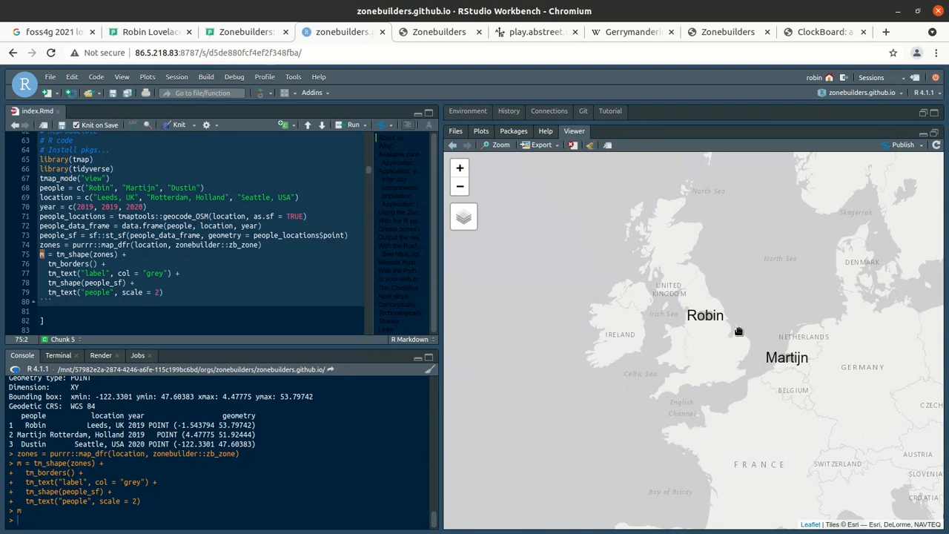
pyautogui.moveTo(734, 341)
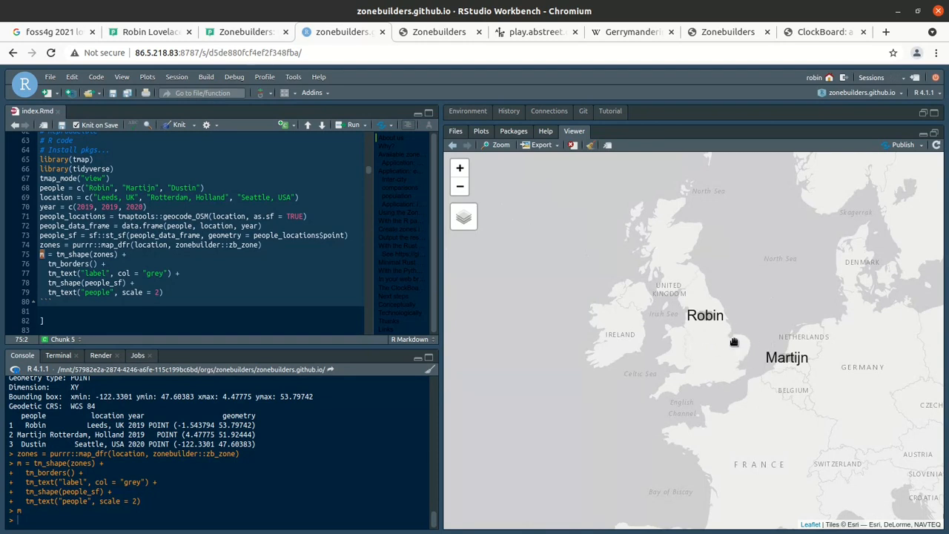
pyautogui.moveTo(718, 332)
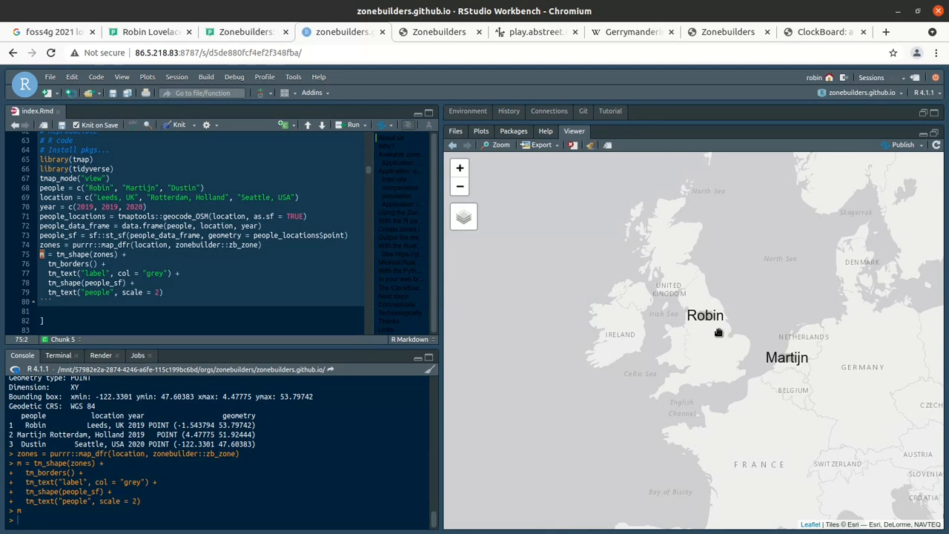
pyautogui.moveTo(724, 331)
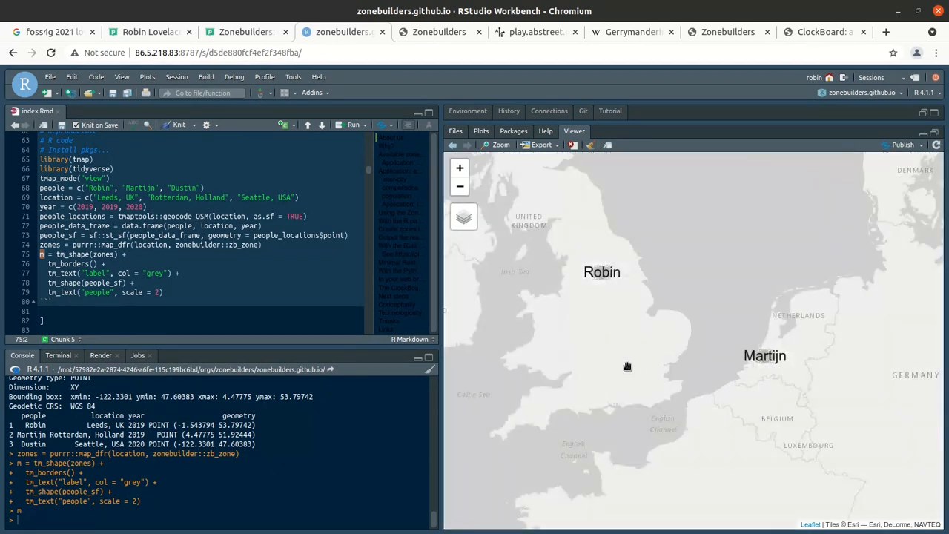
pyautogui.moveTo(628, 366); pyautogui.dragTo(661, 340)
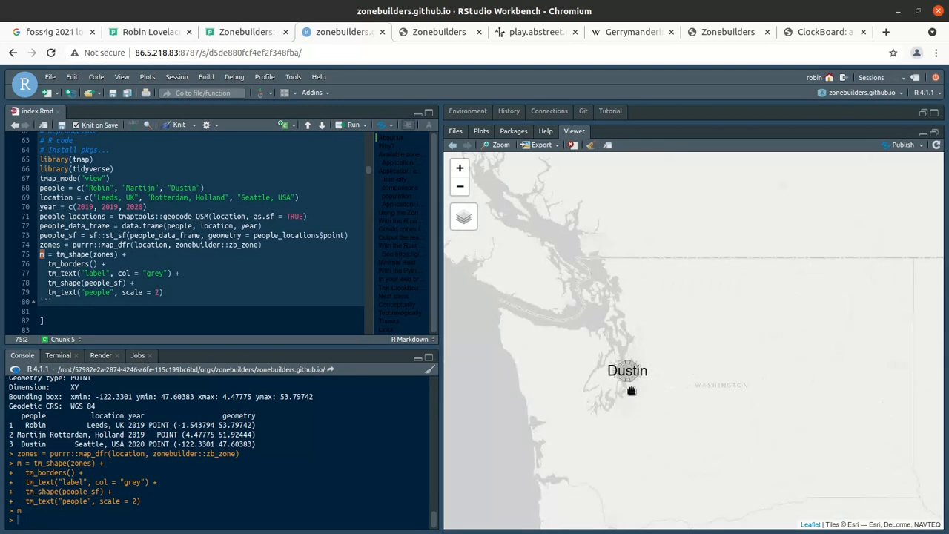
pyautogui.click(535, 33)
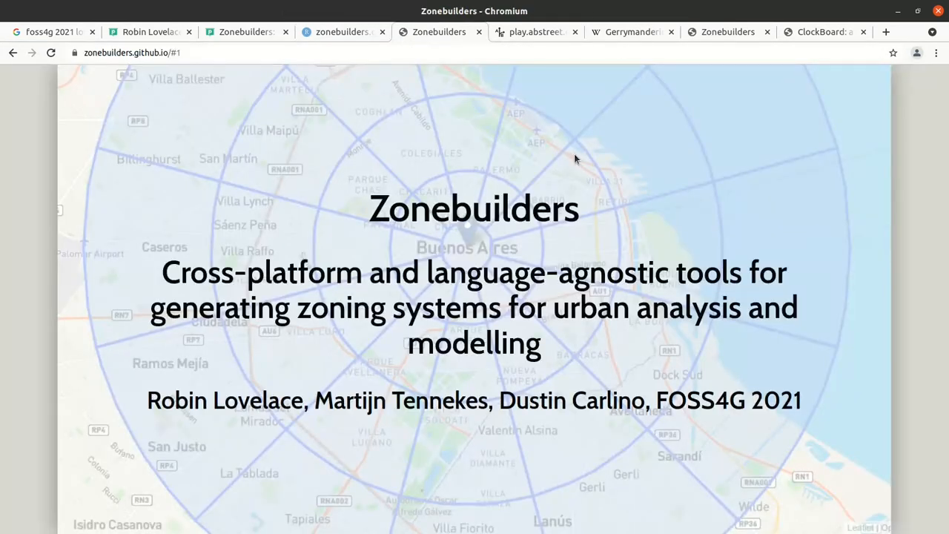
# - Step forward past the Why? slide to slide 3 on arbitrary Buenos Aires zones
pyautogui.press('Right')
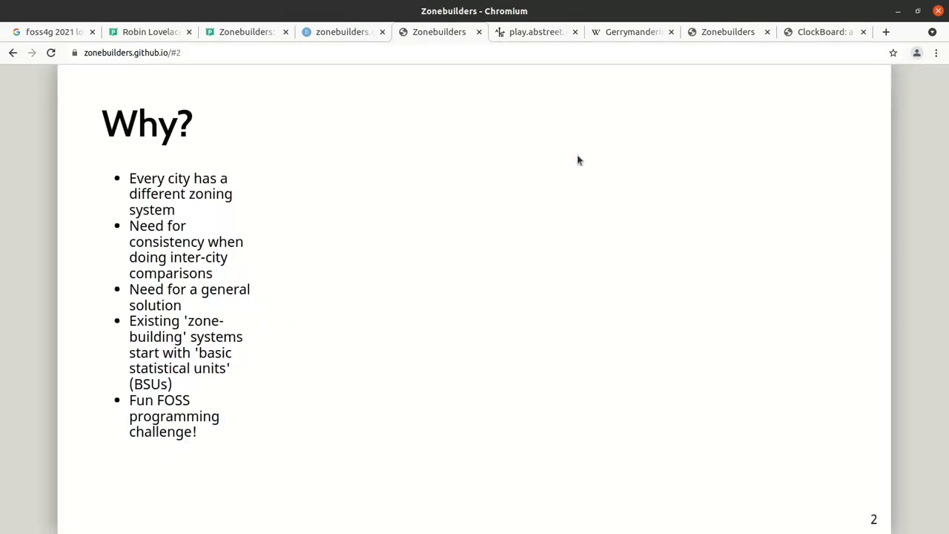
pyautogui.press('Right')
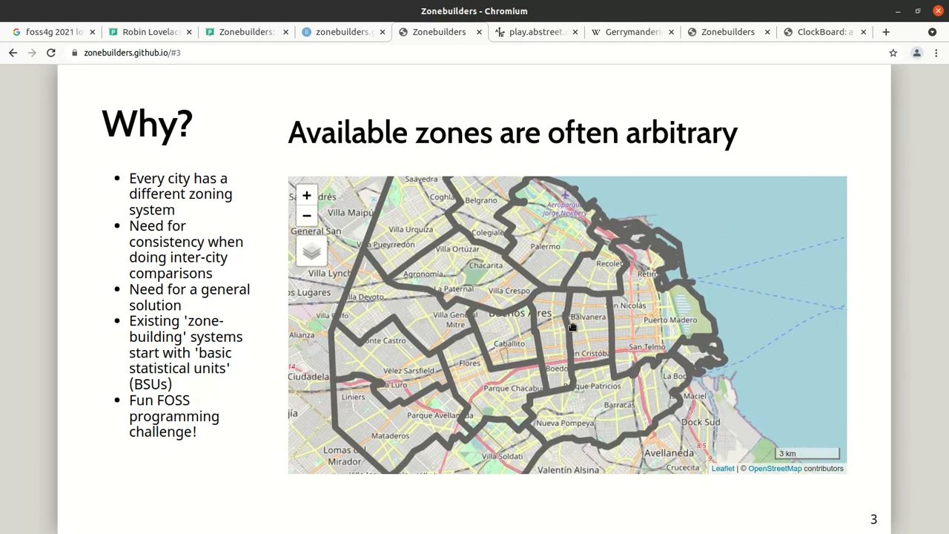
# - Zoom into the Buenos Aires Leaflet map, pan around its zones, and continue to slide 4
pyautogui.scroll(-3)
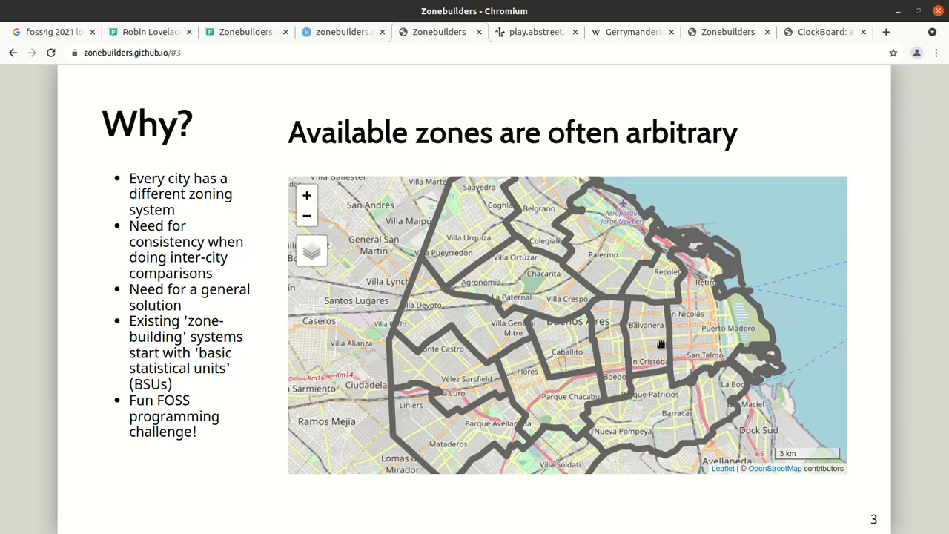
pyautogui.moveTo(660, 344); pyautogui.dragTo(631, 338)
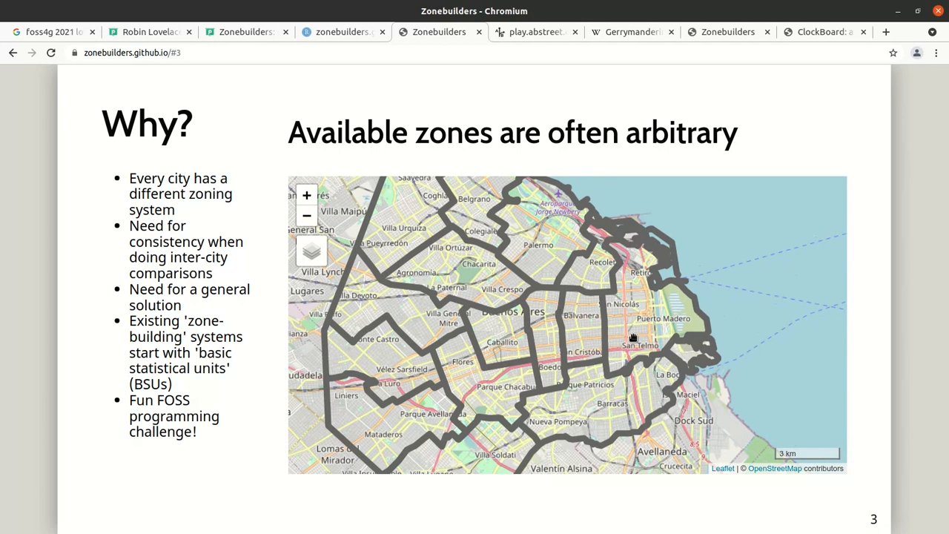
pyautogui.moveTo(632, 339)
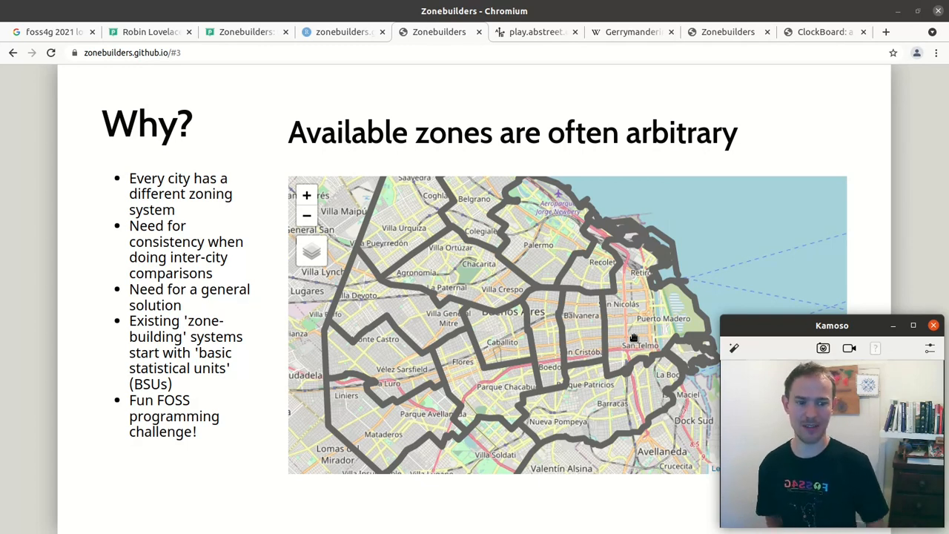
pyautogui.click(933, 325)
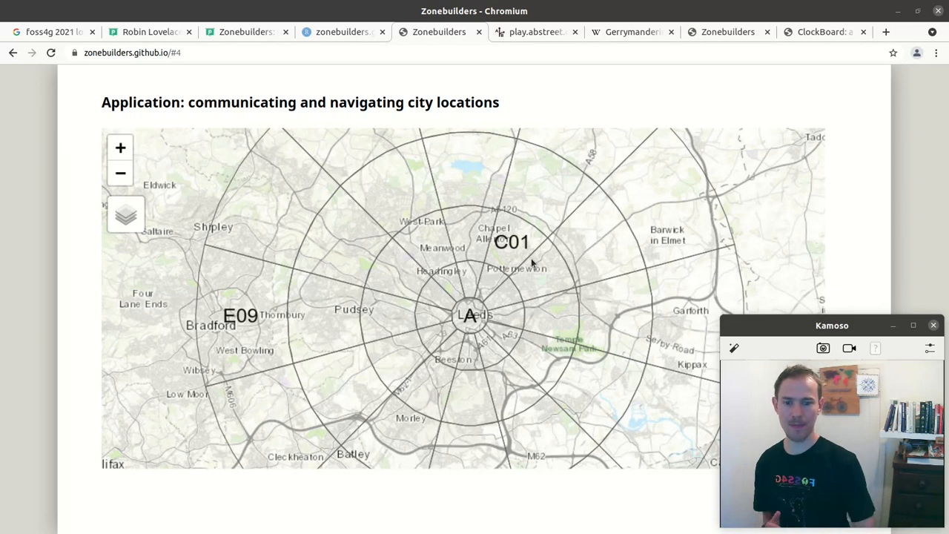
pyautogui.moveTo(498, 276)
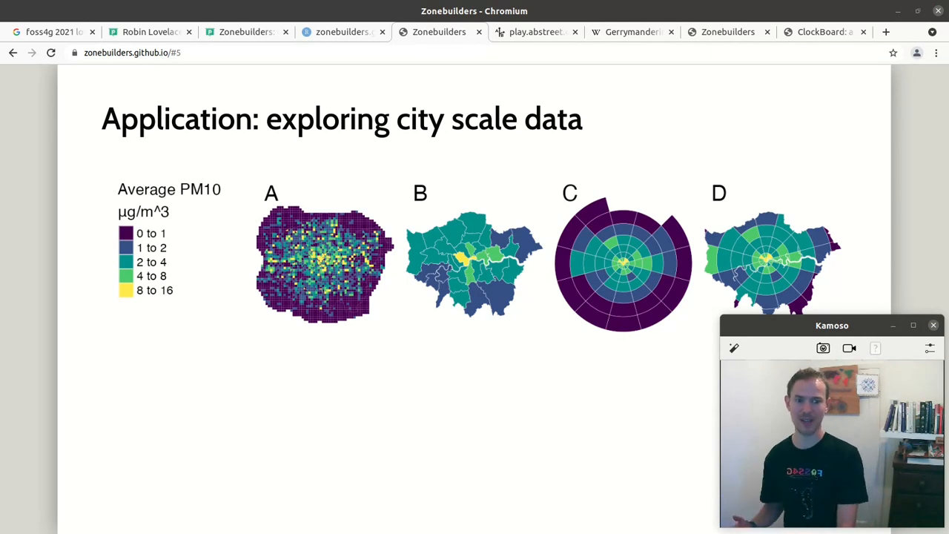
# - Move to slide 6 with the six city zone grids over population density
pyautogui.press('Right')
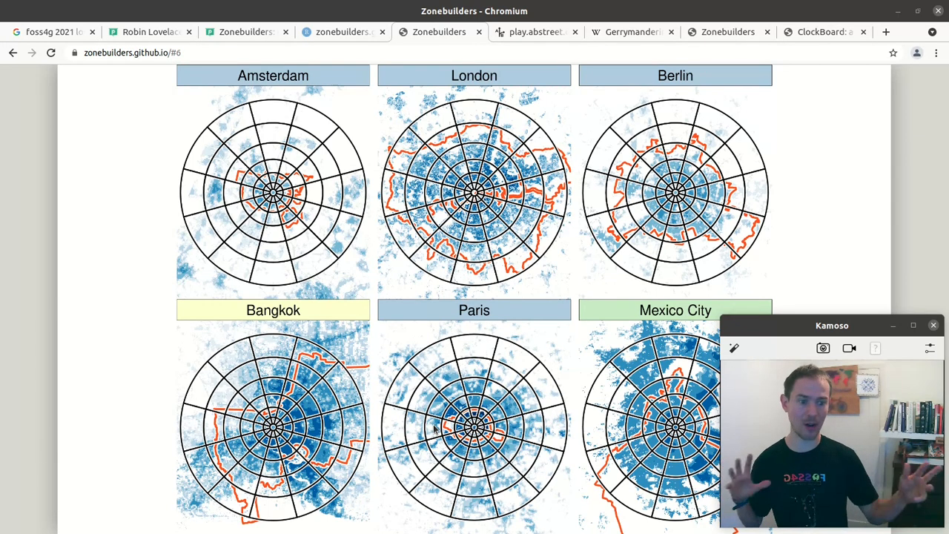
pyautogui.moveTo(543, 270)
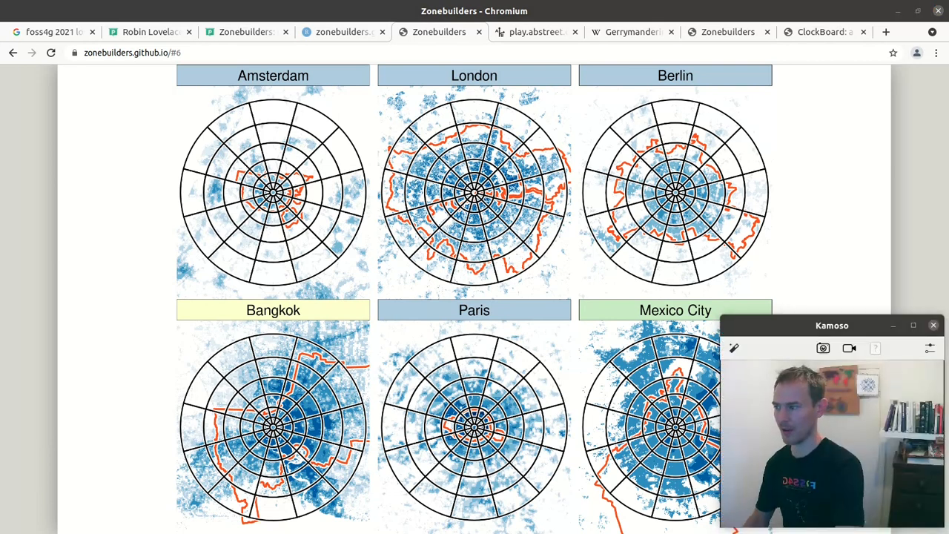
# - Move to slide 8 comparing cyclist casualty rates across eight UK cities
pyautogui.press('Right')
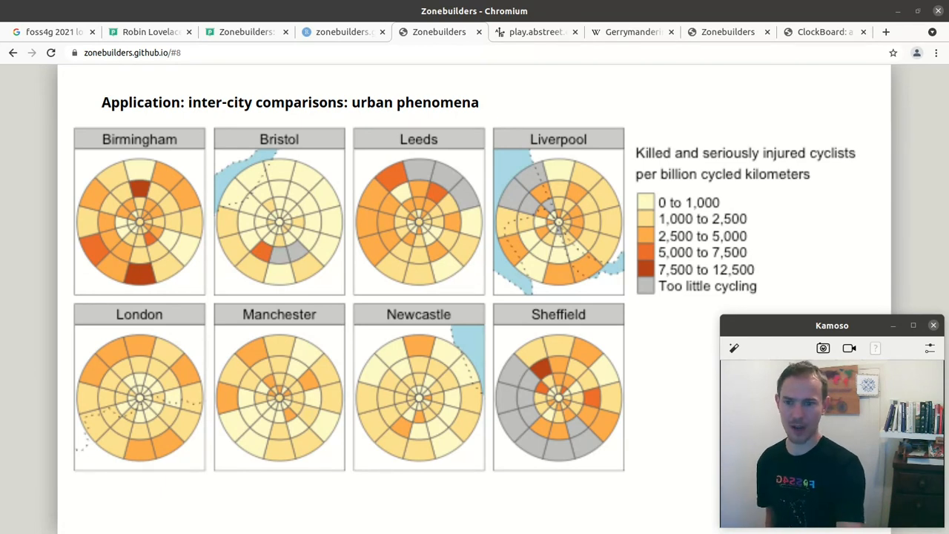
pyautogui.moveTo(439, 255)
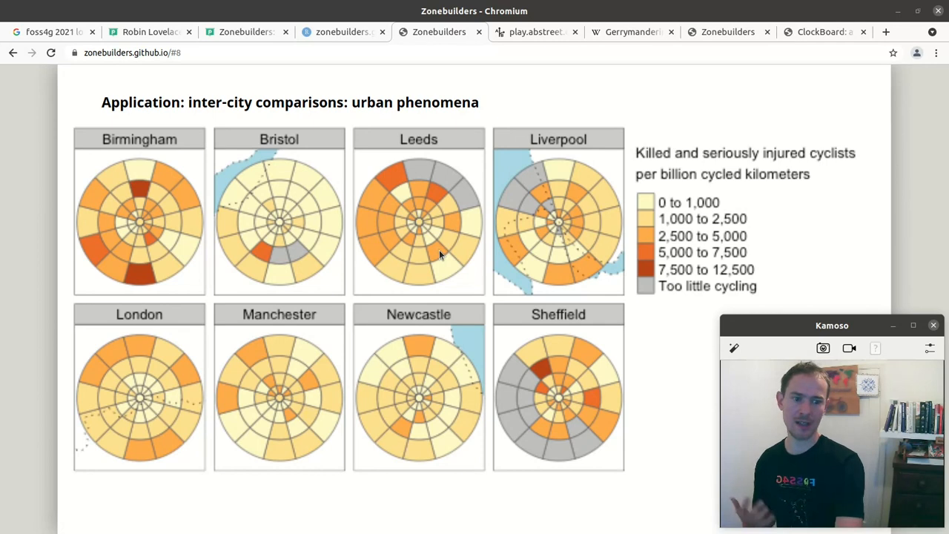
pyautogui.moveTo(516, 238)
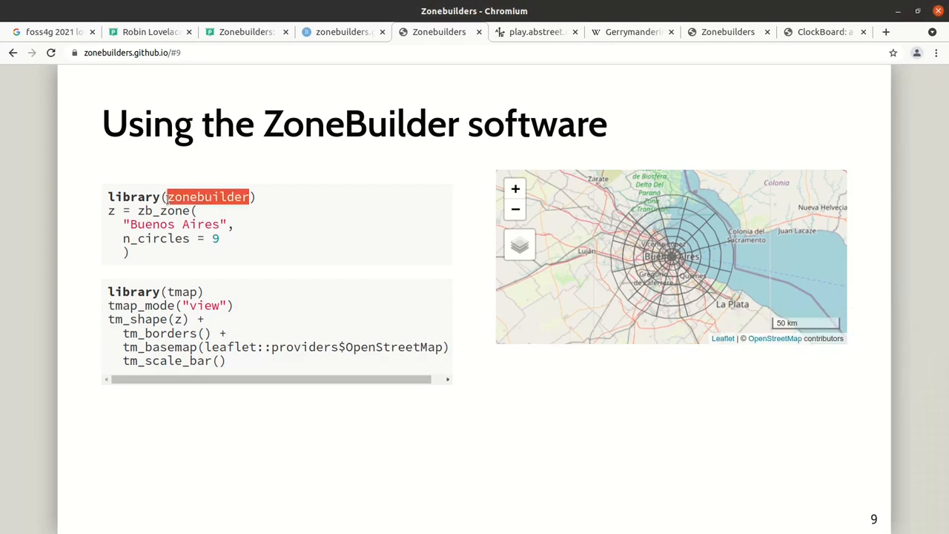
# - Highlight the zonebuilder library name in the code, clear it, and continue to slide 10
pyautogui.tripleClick(181, 196)
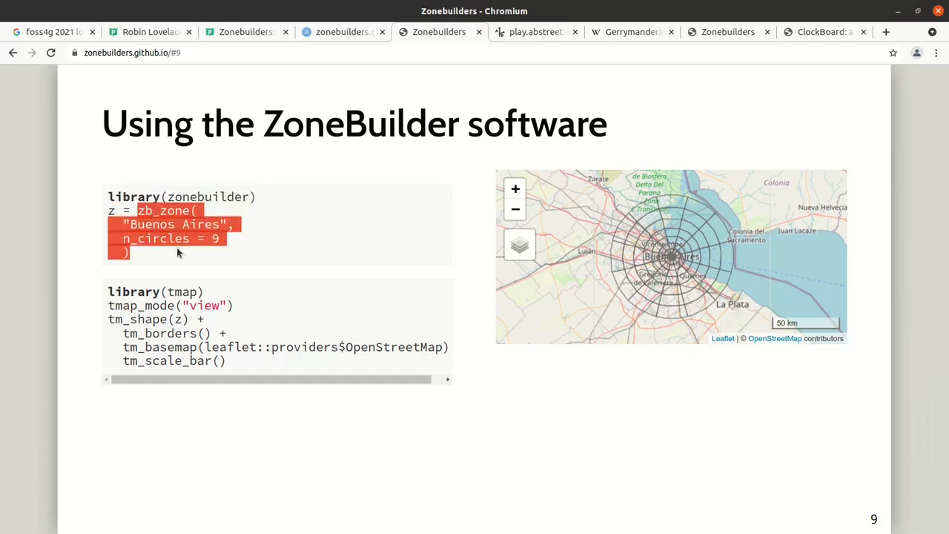
pyautogui.click(175, 238)
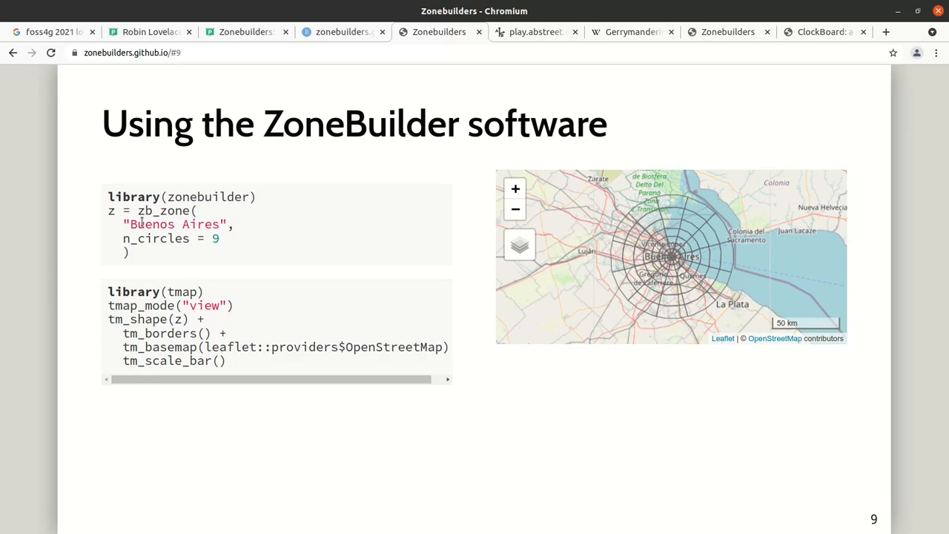
pyautogui.moveTo(301, 225)
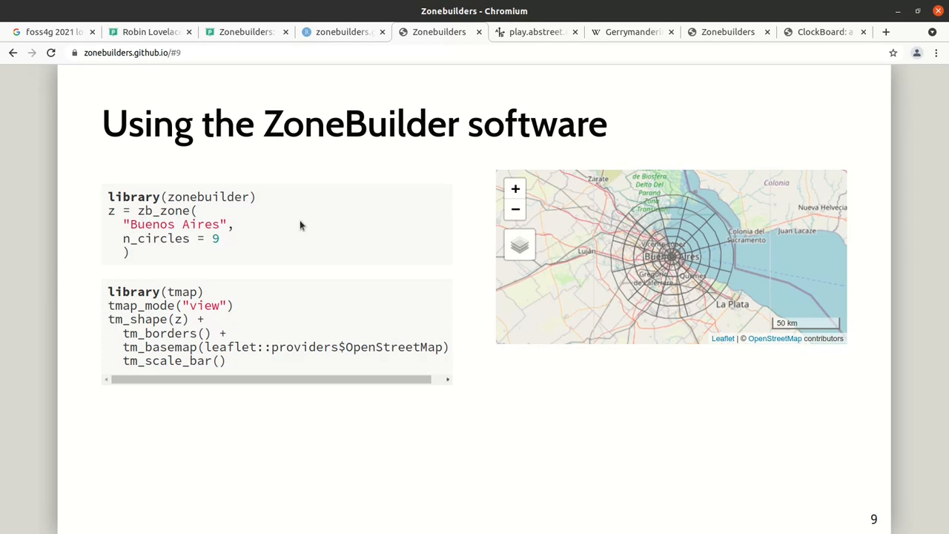
pyautogui.moveTo(490, 261)
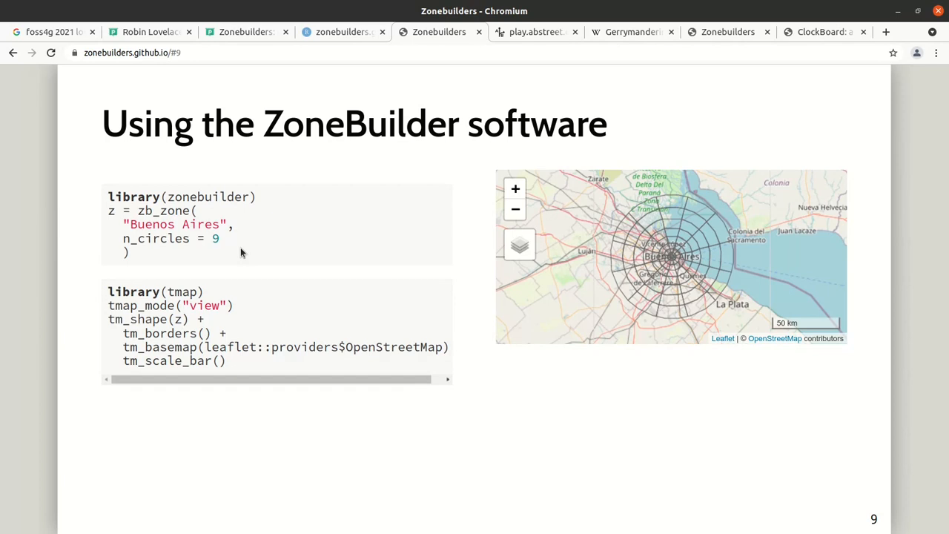
pyautogui.moveTo(680, 264)
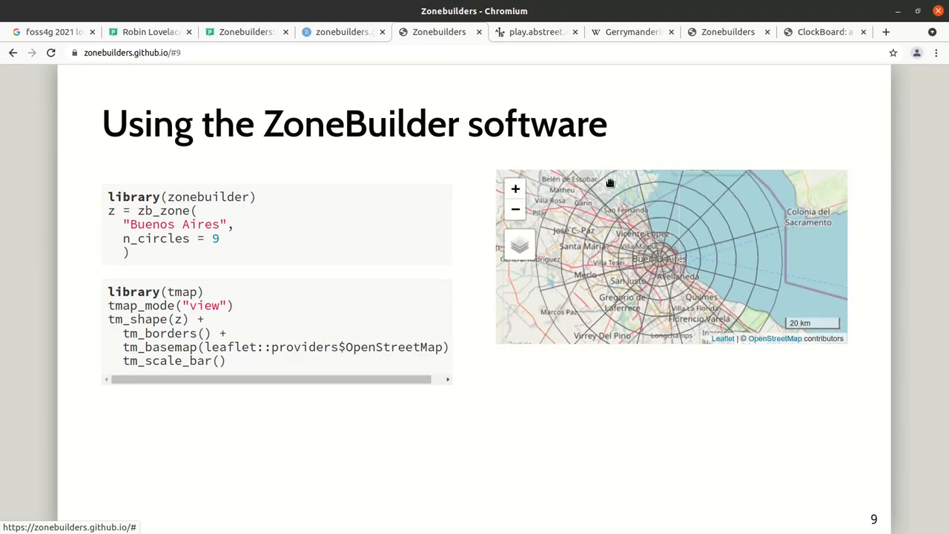
pyautogui.moveTo(433, 421)
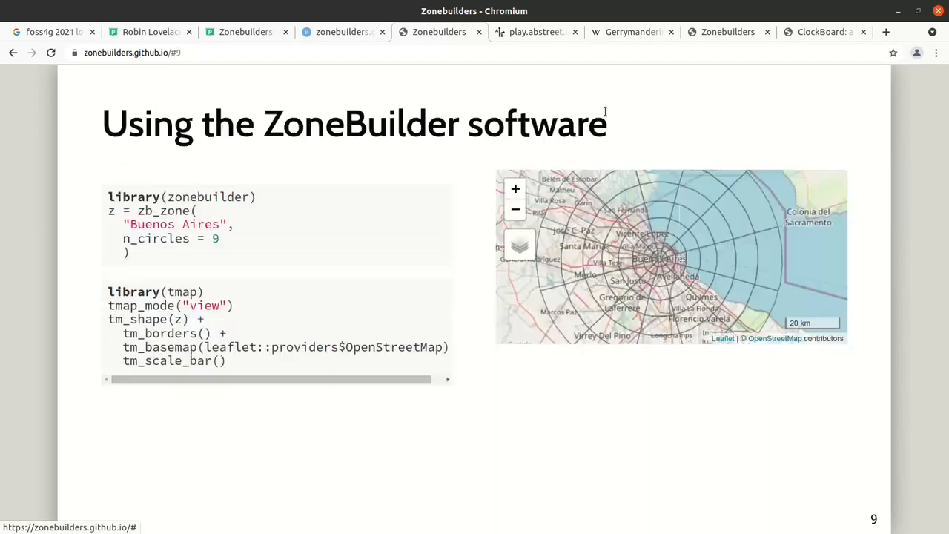
pyautogui.press('Right')
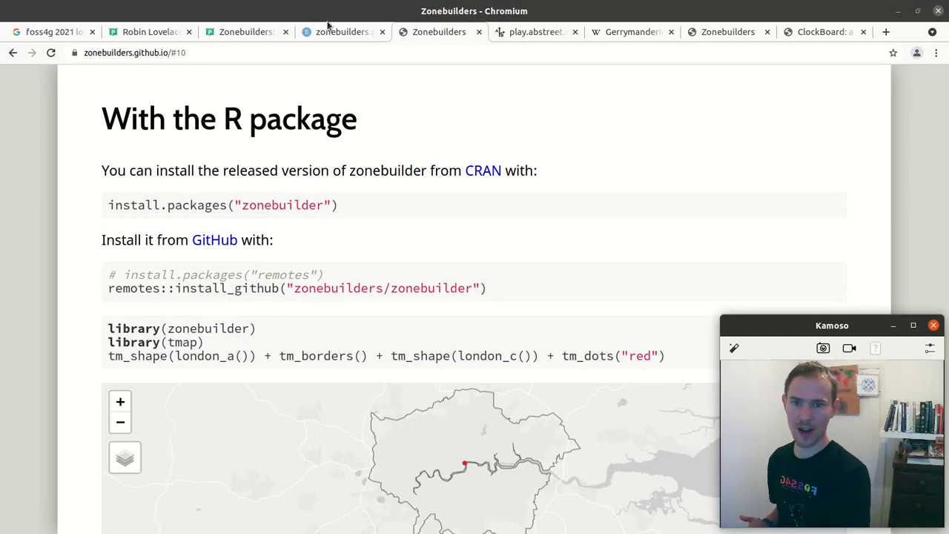
# - In RStudio Workbench, enlarge the page, run ?zb_zone, scroll its Help arguments, and return to the slides
pyautogui.click(342, 33)
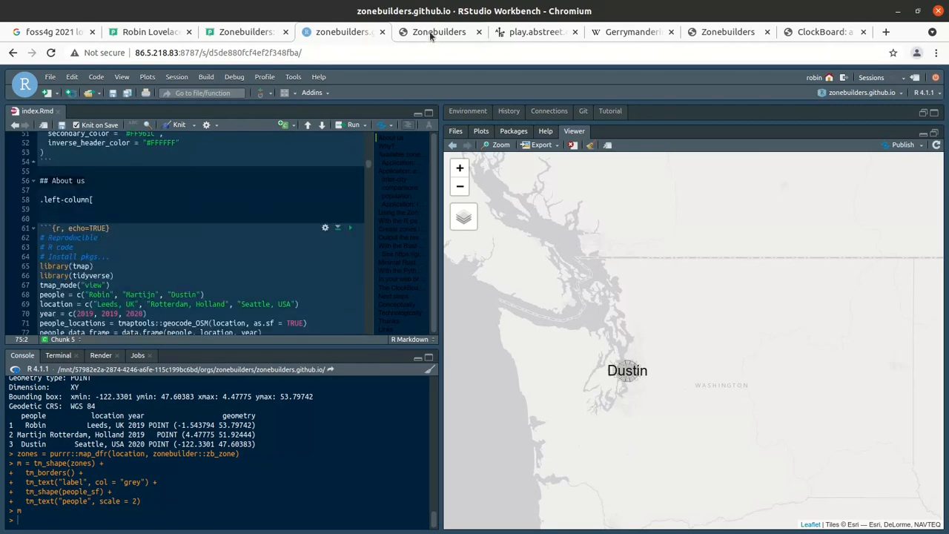
pyautogui.click(439, 33)
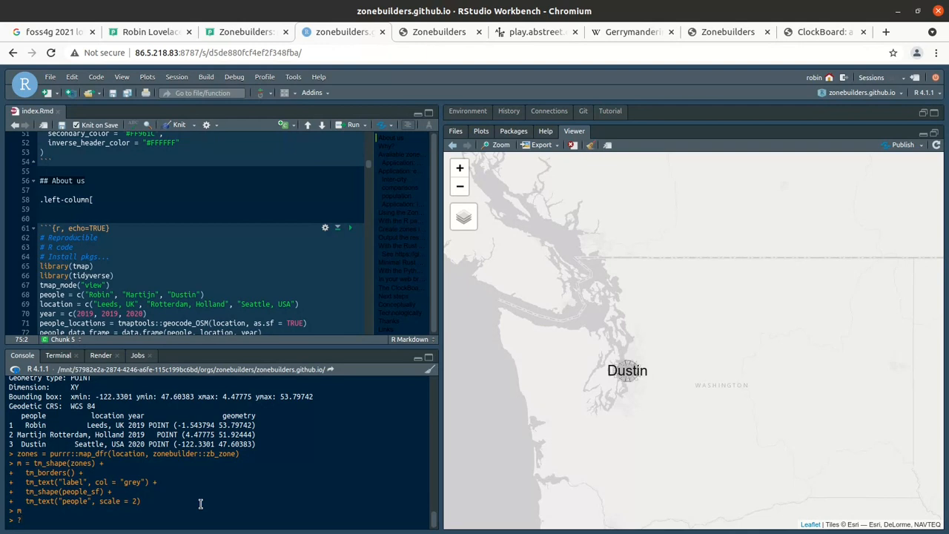
pyautogui.press('ctrl+plus')
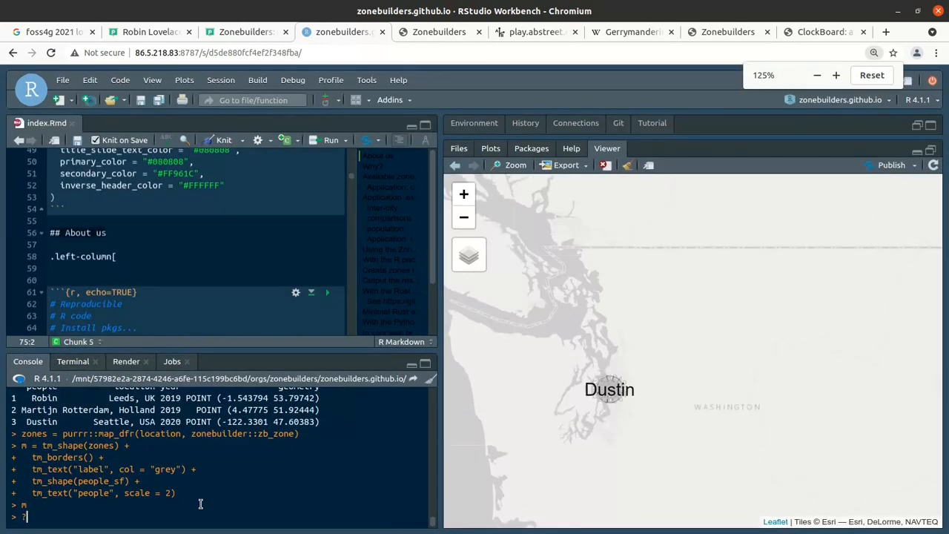
pyautogui.write('zb_zone')
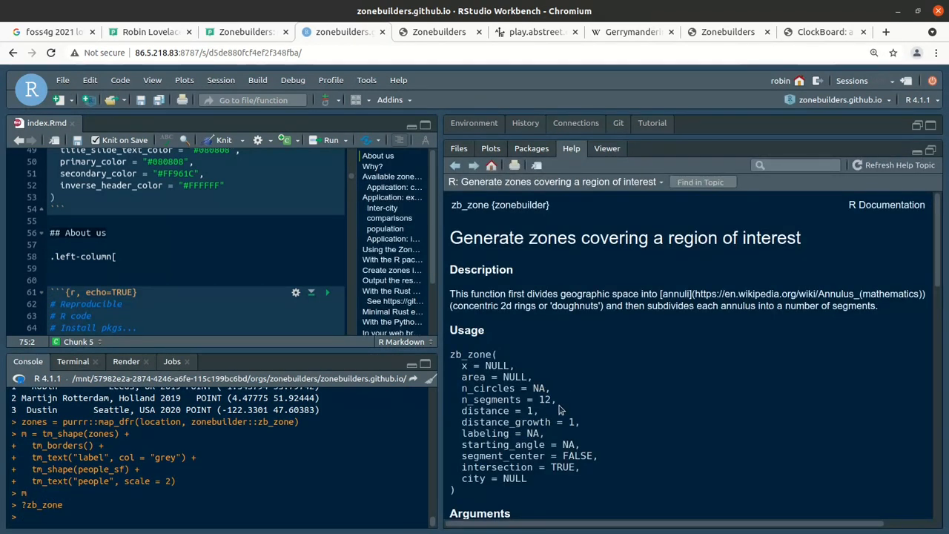
pyautogui.scroll(-3)
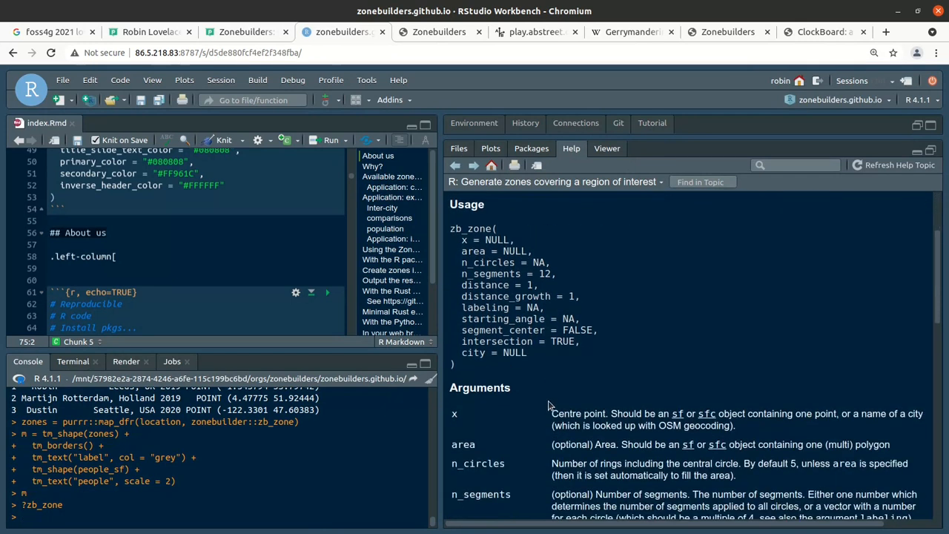
pyautogui.moveTo(741, 478)
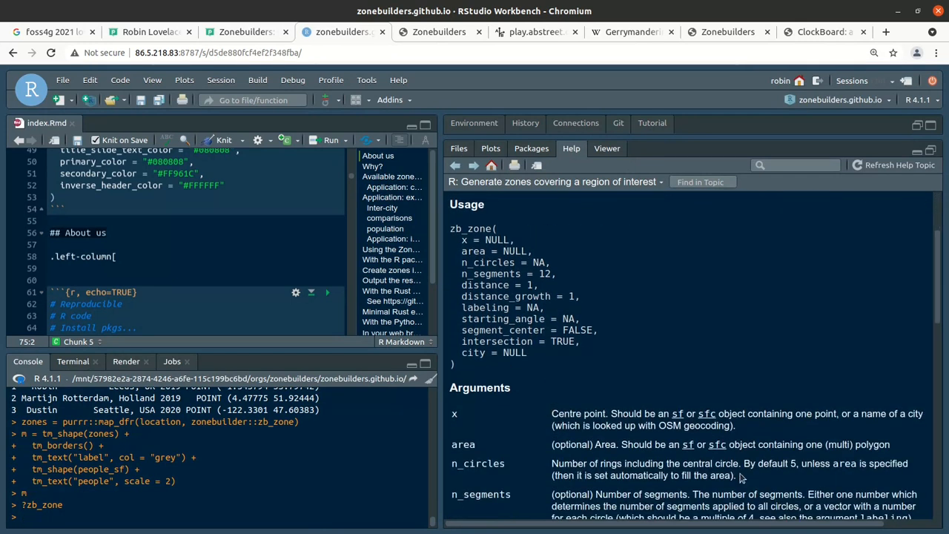
pyautogui.click(439, 33)
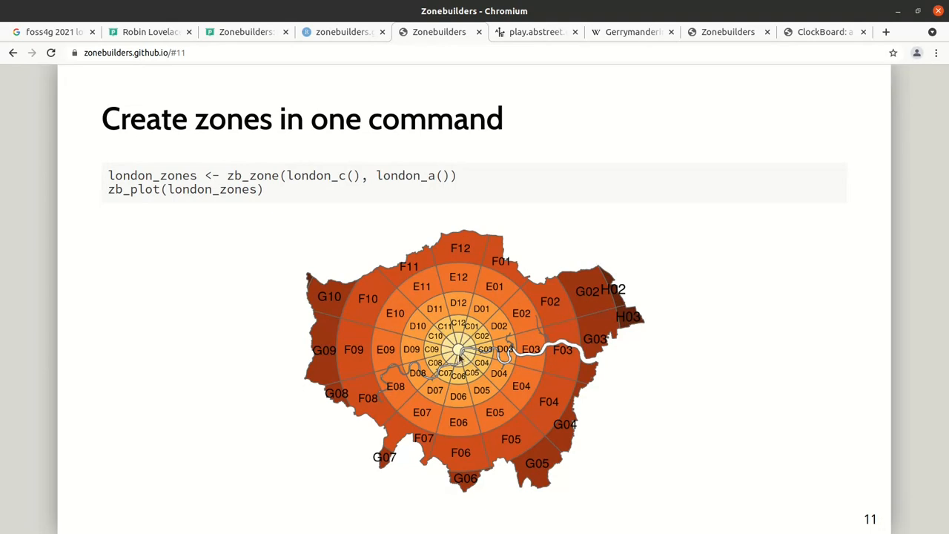
pyautogui.moveTo(492, 363)
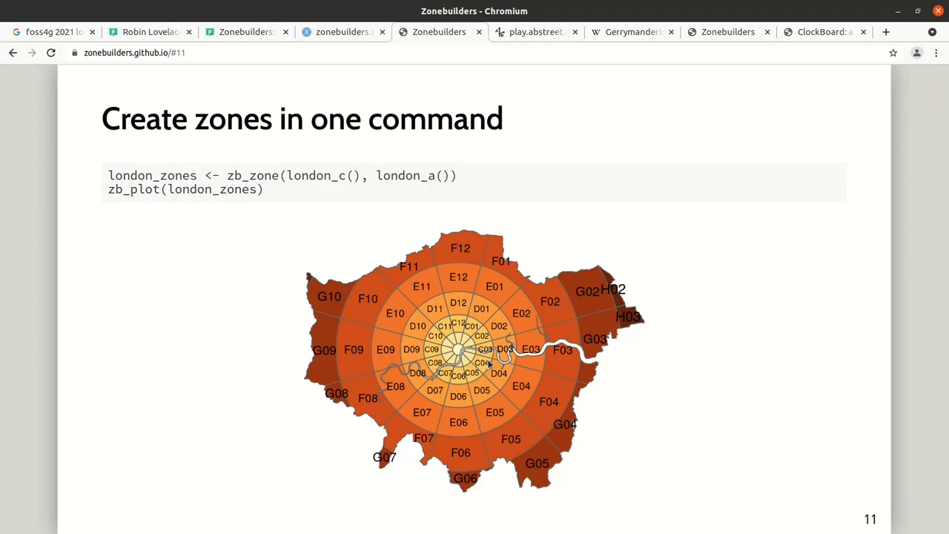
pyautogui.moveTo(398, 270)
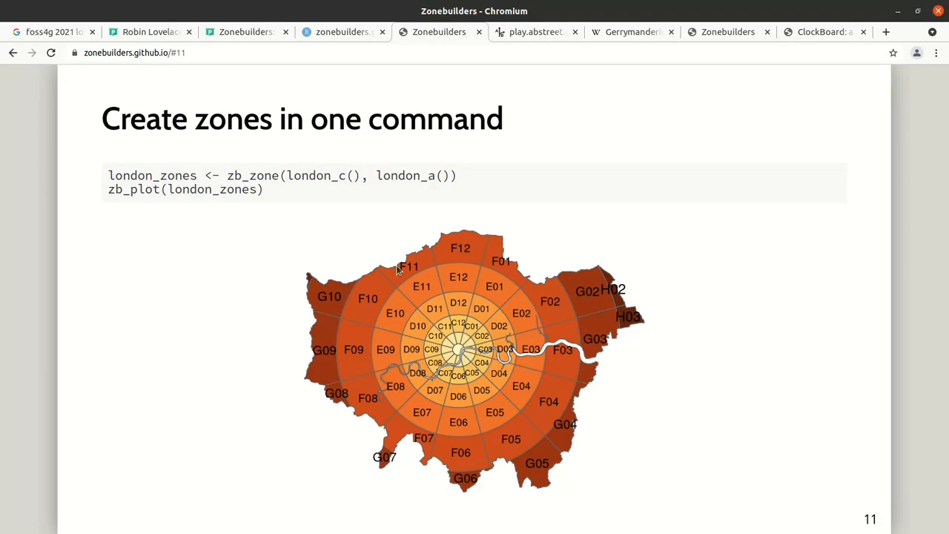
pyautogui.moveTo(196, 326)
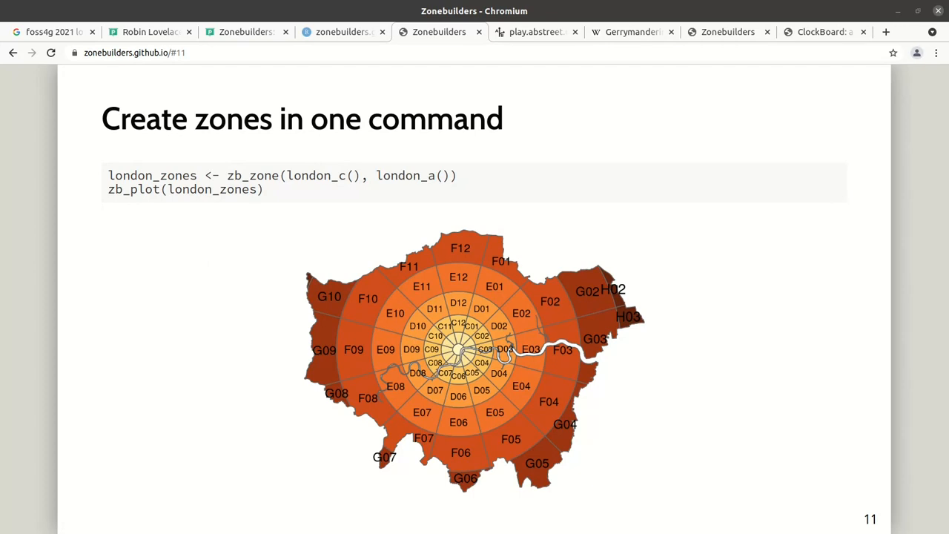
# - Move to slide 12, 'Output the results', with the write_sf GeoJSON export
pyautogui.press('Right')
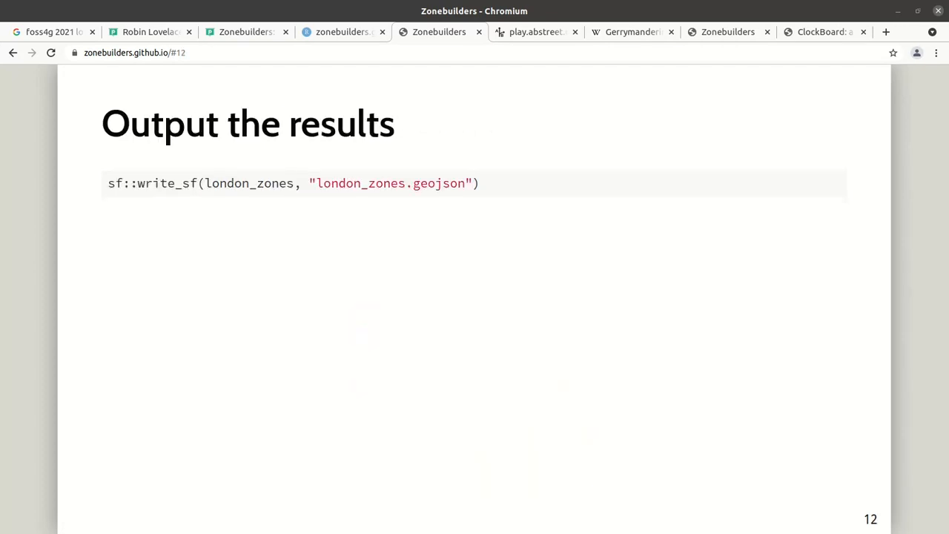
# - Move past Output the results to the 'With the Rust crate' slide
pyautogui.press('Right')
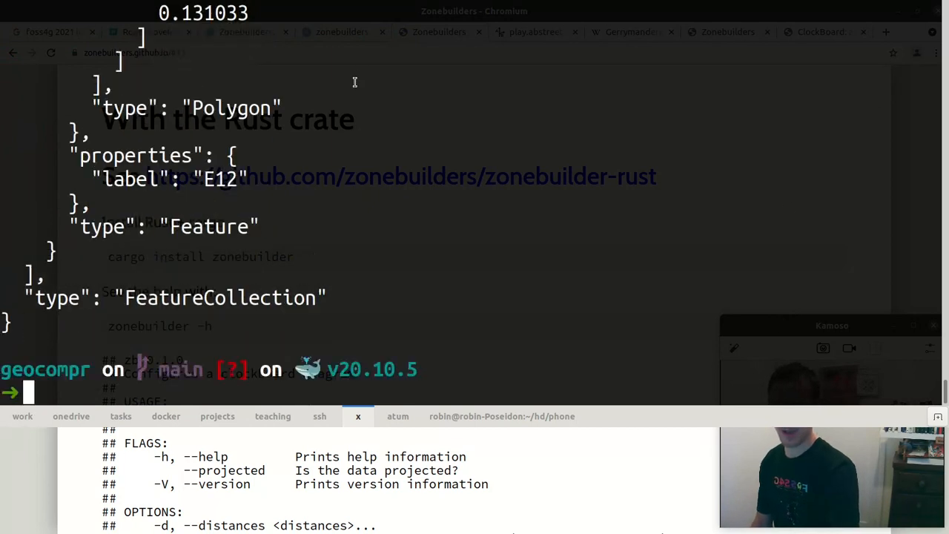
# - Run the zonebuilder command in the drop-down terminal to show its help text
pyautogui.write('zonebuilder -h')
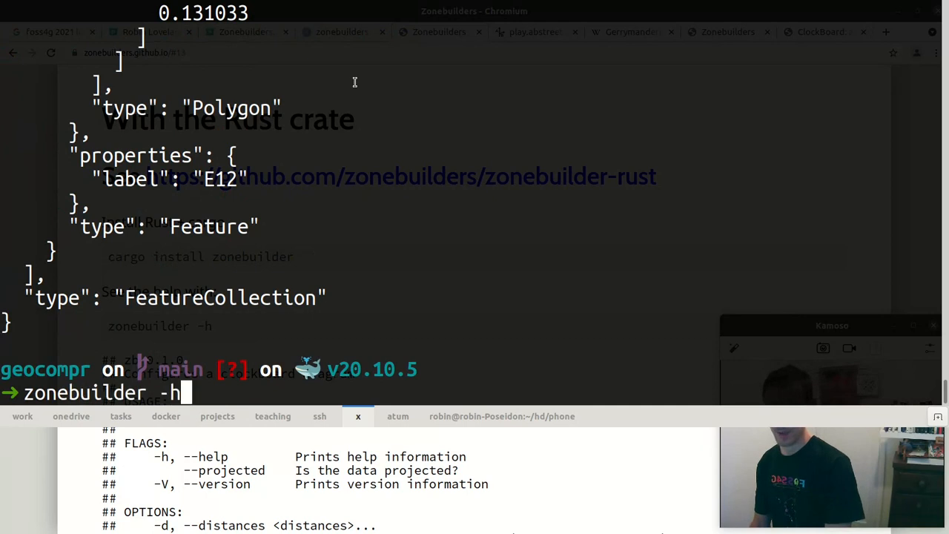
pyautogui.press('Return')
pyautogui.write('zonebuilder -s 3 -d 1.0,3.0 > zones.geojson')
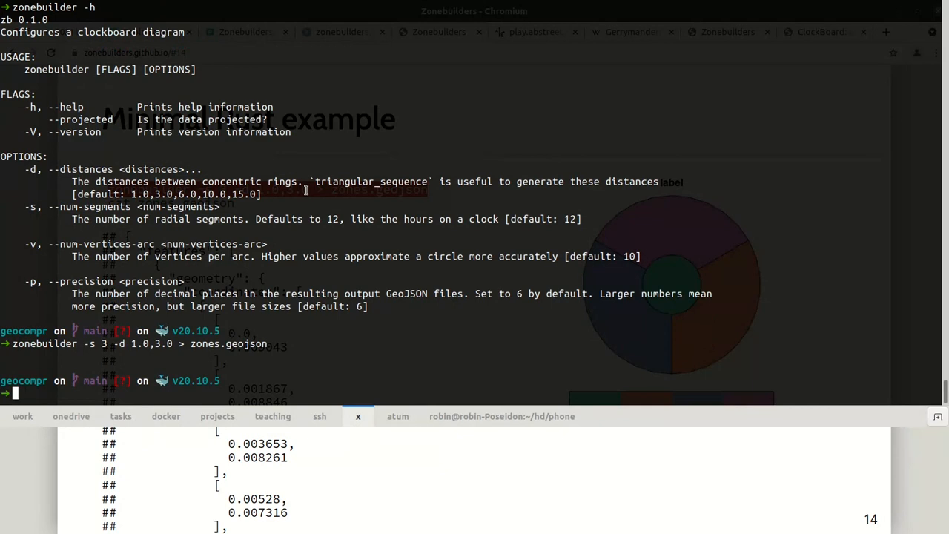
# - Page through zones.geojson with less, quit, and start the next cargo install command
pyautogui.write('less ~/repos/org/journals/2021_09_17.md')
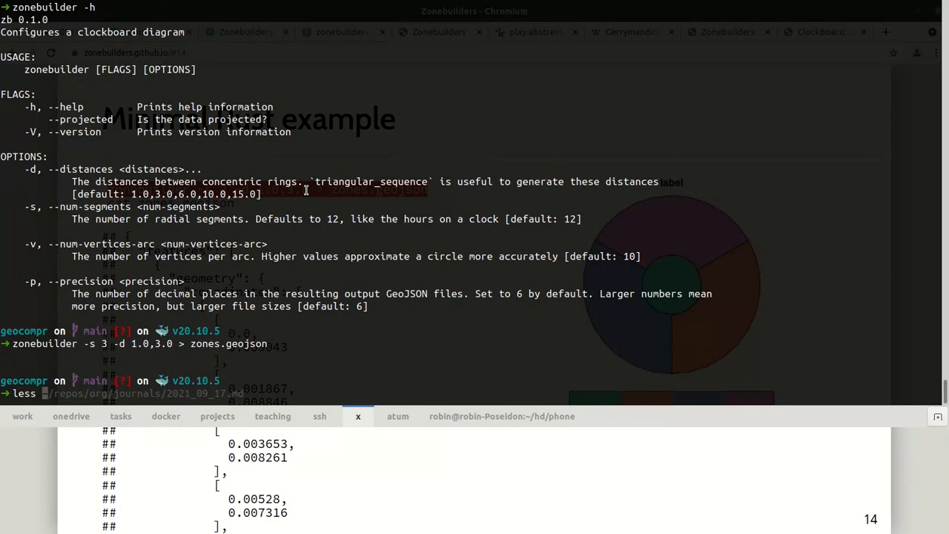
pyautogui.write('zones.geojson')
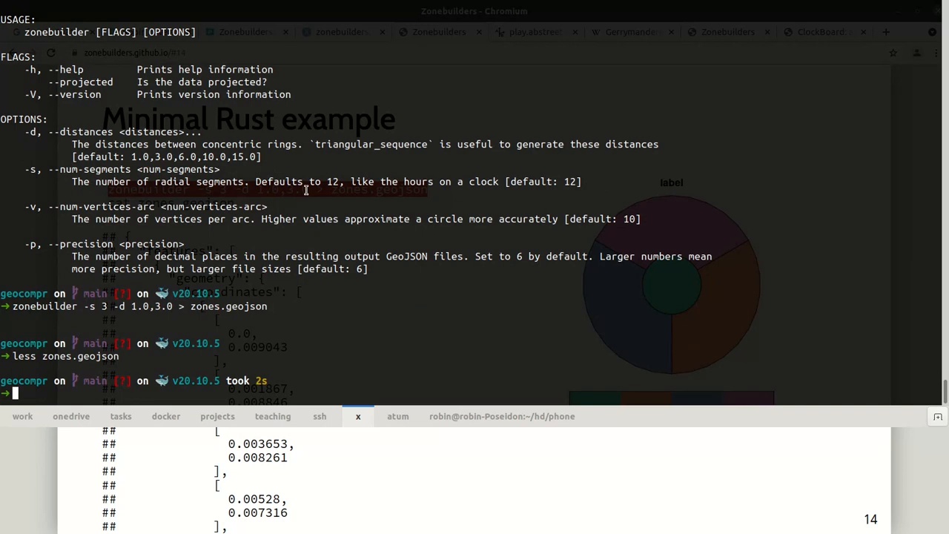
pyautogui.write('cargo install ffsend')
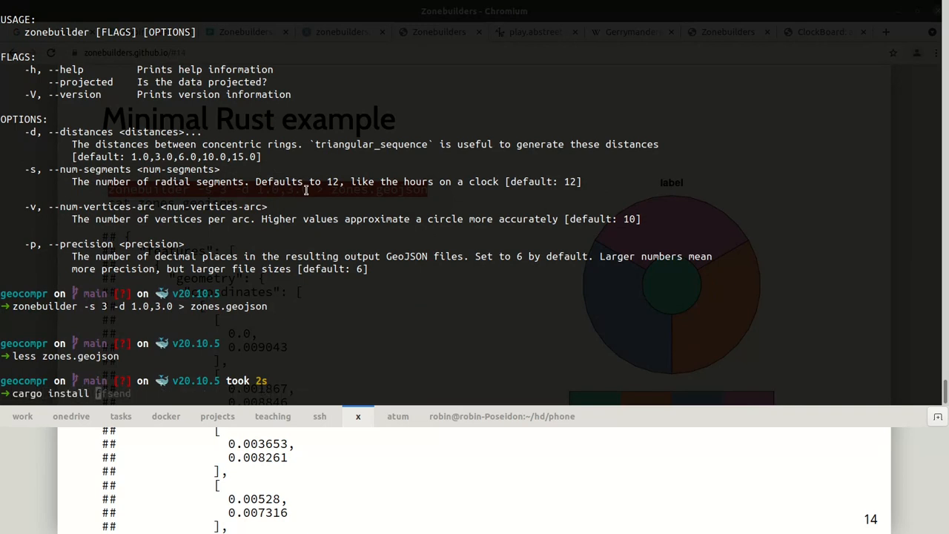
pyautogui.write('zonebuilder')
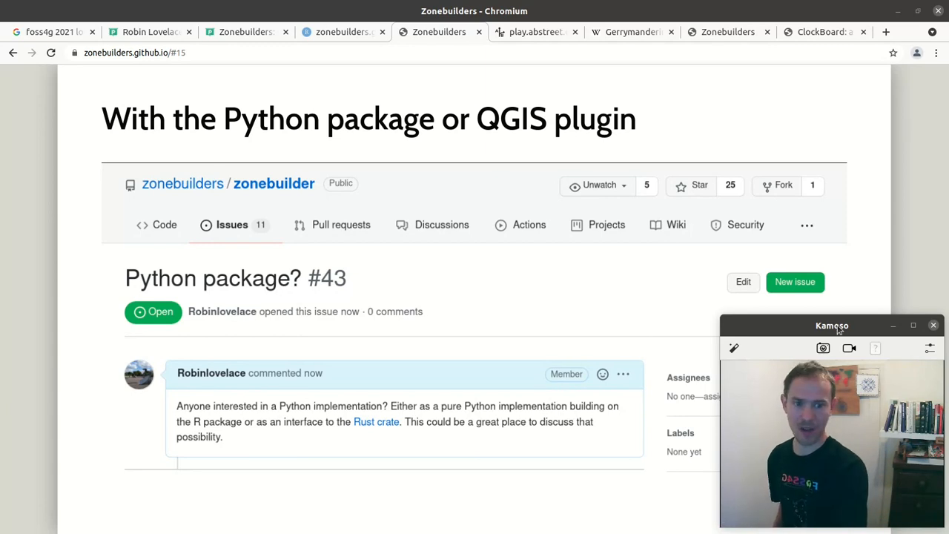
pyautogui.moveTo(439, 32)
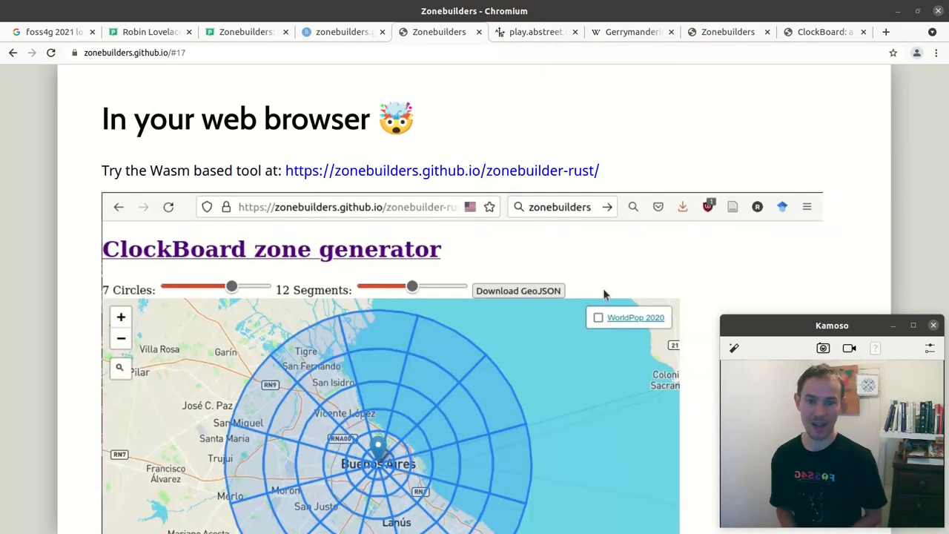
pyautogui.click(517, 289)
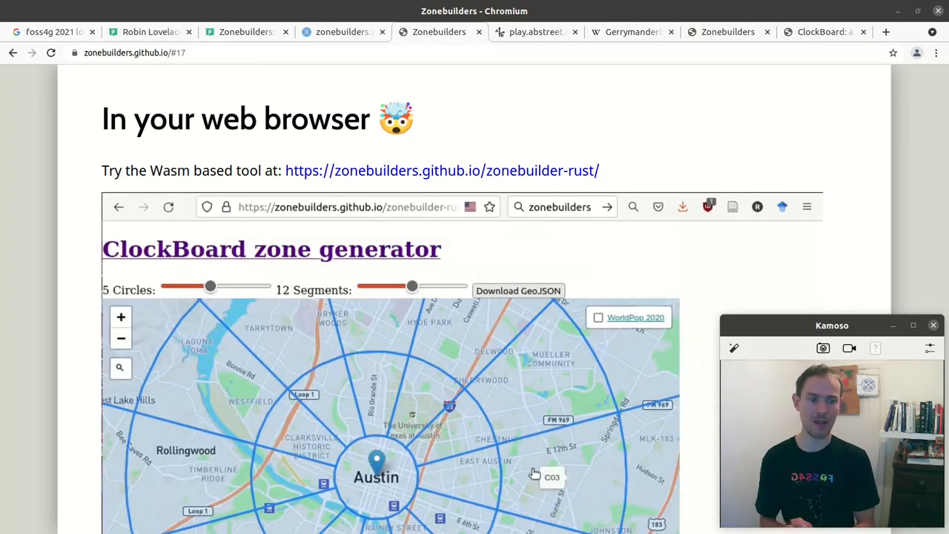
pyautogui.click(118, 368)
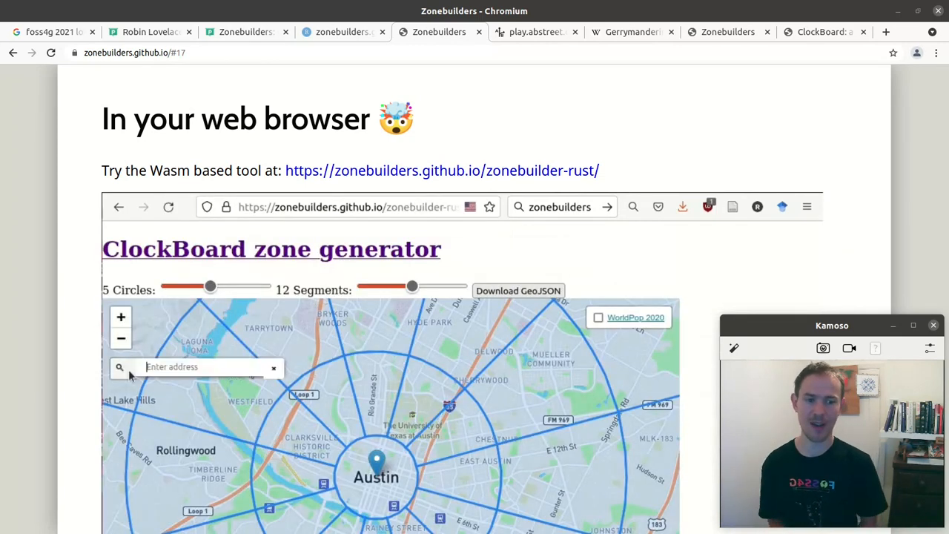
pyautogui.write('buenos aires')
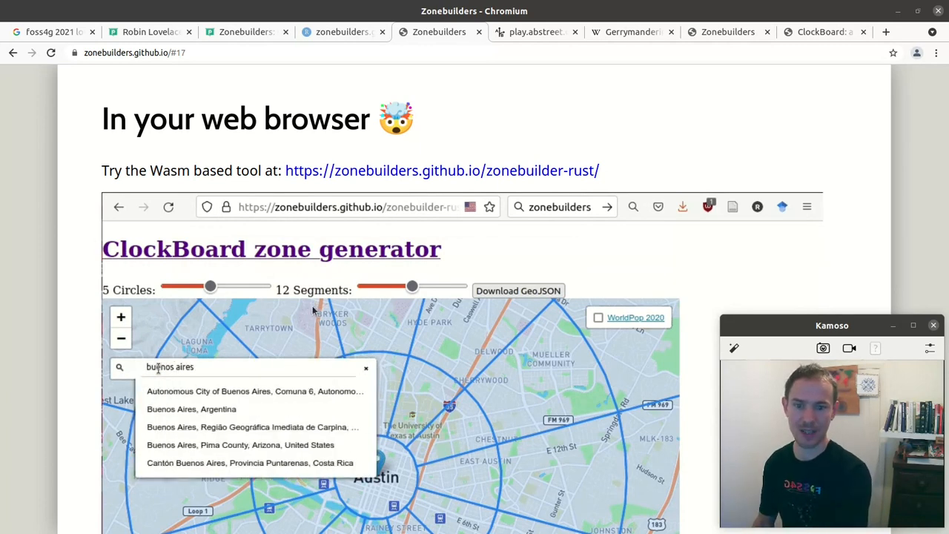
pyautogui.click(192, 410)
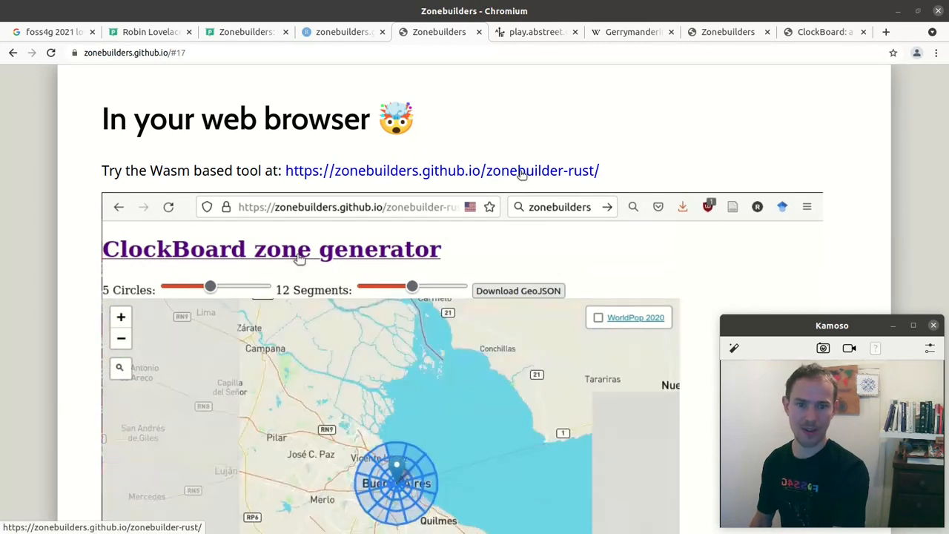
pyautogui.moveTo(211, 286); pyautogui.dragTo(220, 286)
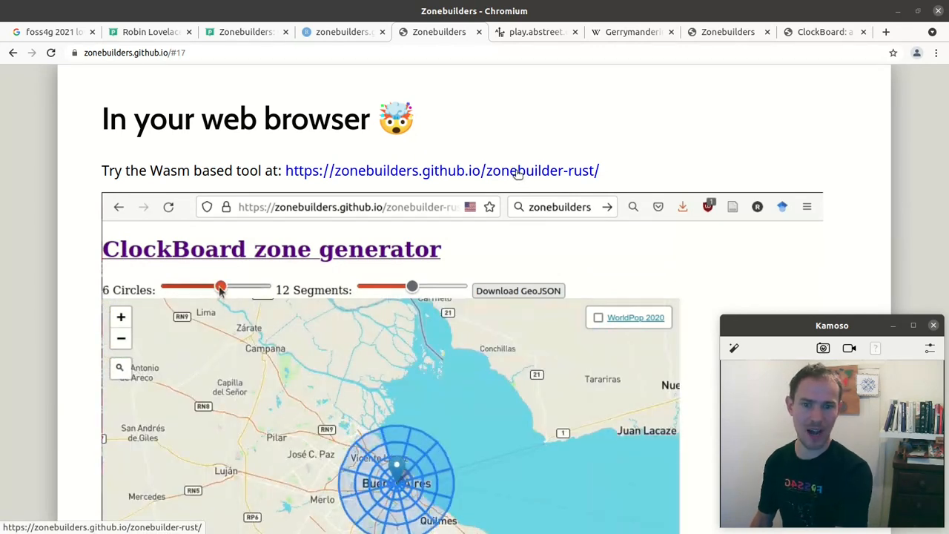
pyautogui.moveTo(220, 288); pyautogui.dragTo(231, 287)
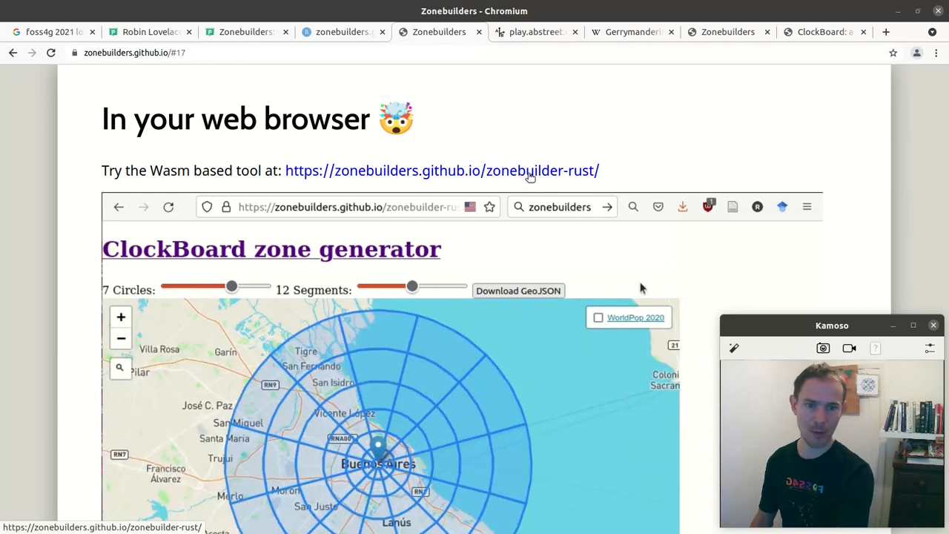
pyautogui.click(442, 169)
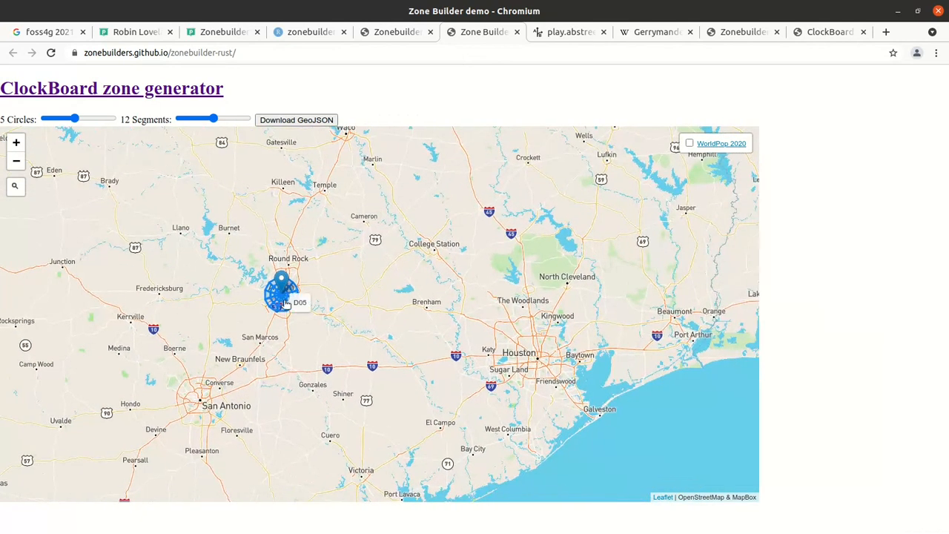
# - Drag the zone centre marker onto Houston and pan the map over central Houston
pyautogui.moveTo(282, 289); pyautogui.dragTo(533, 356)
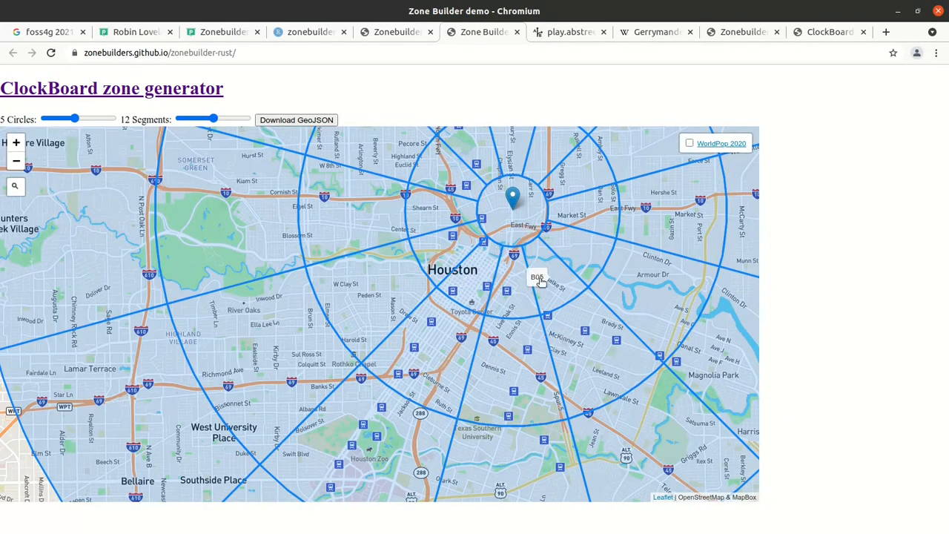
pyautogui.moveTo(537, 278); pyautogui.dragTo(448, 289)
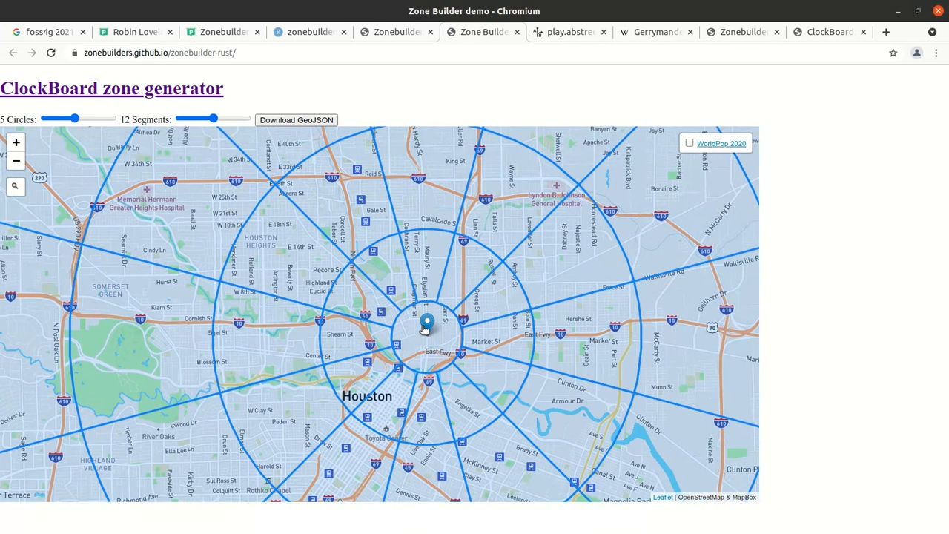
pyautogui.moveTo(428, 323); pyautogui.dragTo(383, 389)
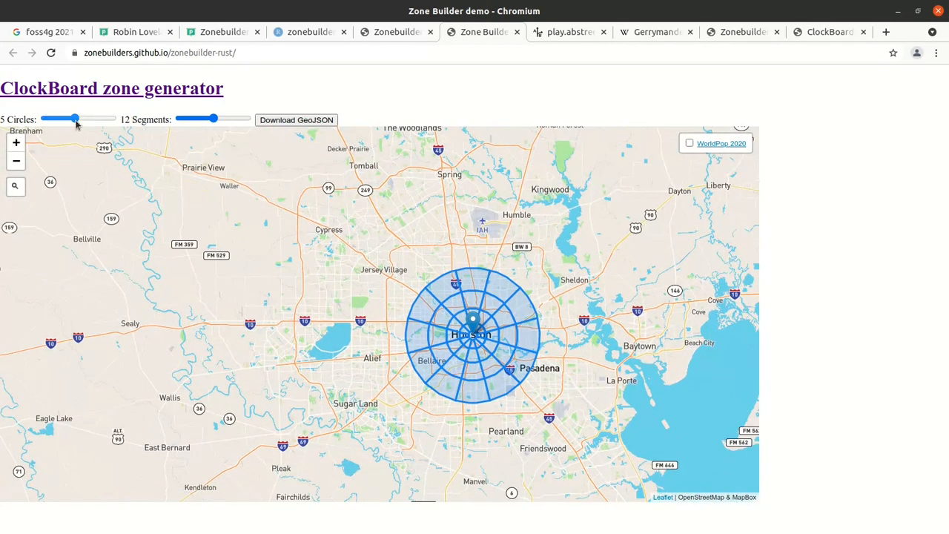
# - Raise the Circles slider from 5 to 9 and download the zones as clockboard.geojson
pyautogui.moveTo(74, 119); pyautogui.dragTo(89, 118)
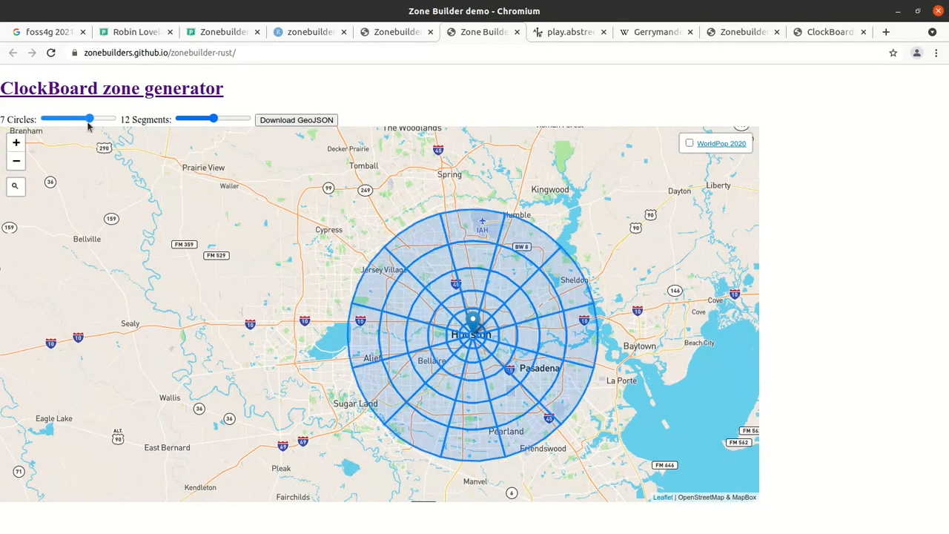
pyautogui.moveTo(89, 119); pyautogui.dragTo(104, 118)
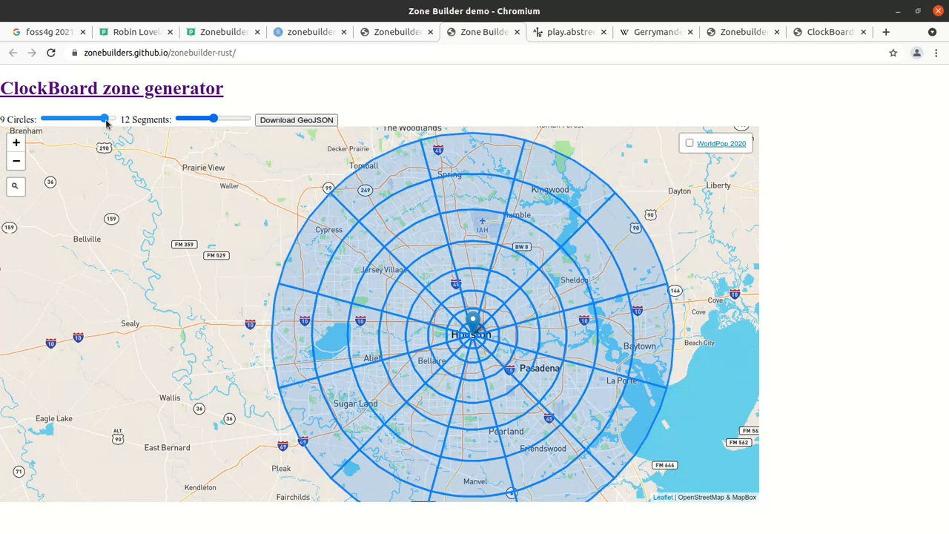
pyautogui.click(297, 119)
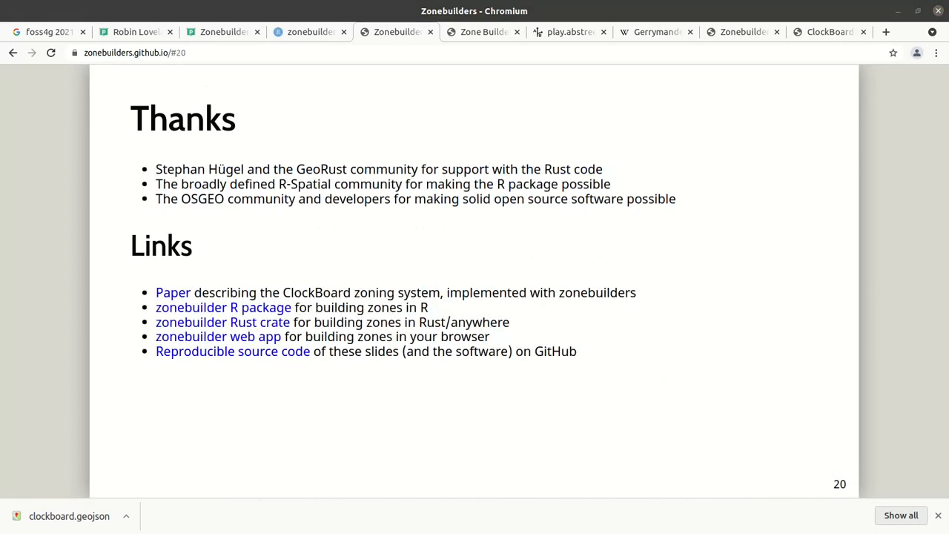
# - Step back one slide from Thanks to slide 19, 'Next steps'
pyautogui.press('Left')
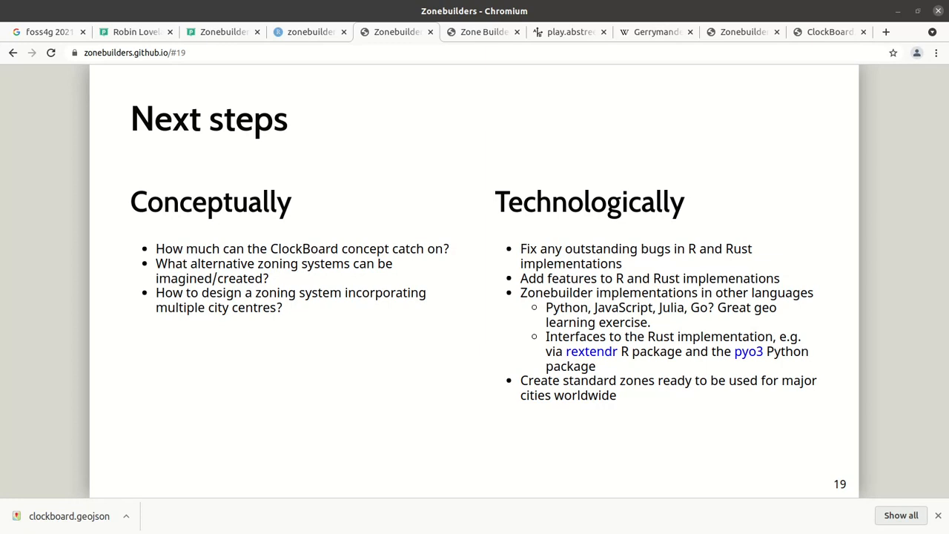
pyautogui.moveTo(742, 32)
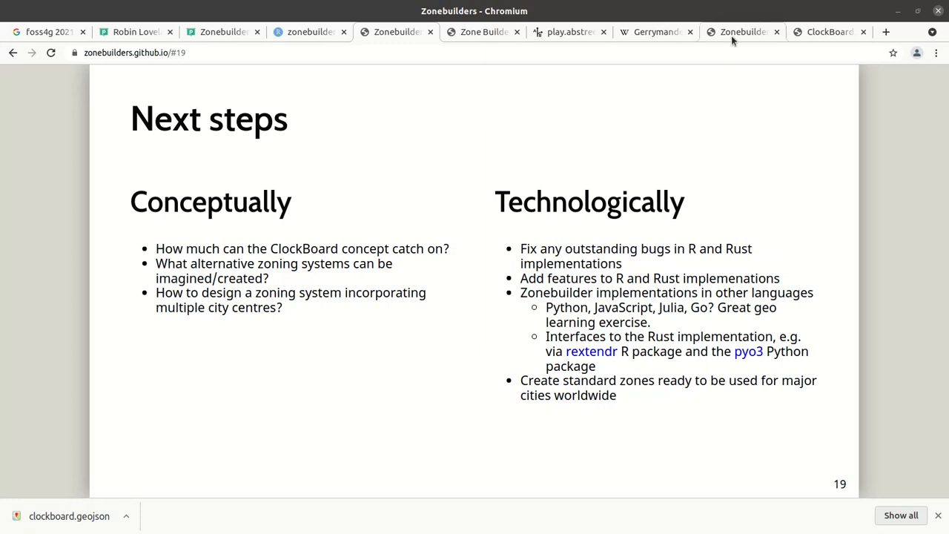
# - Show the zonebuilders organisation with its zonebuilder and zonebuilder-rust repos, then return to the slides
pyautogui.click(829, 33)
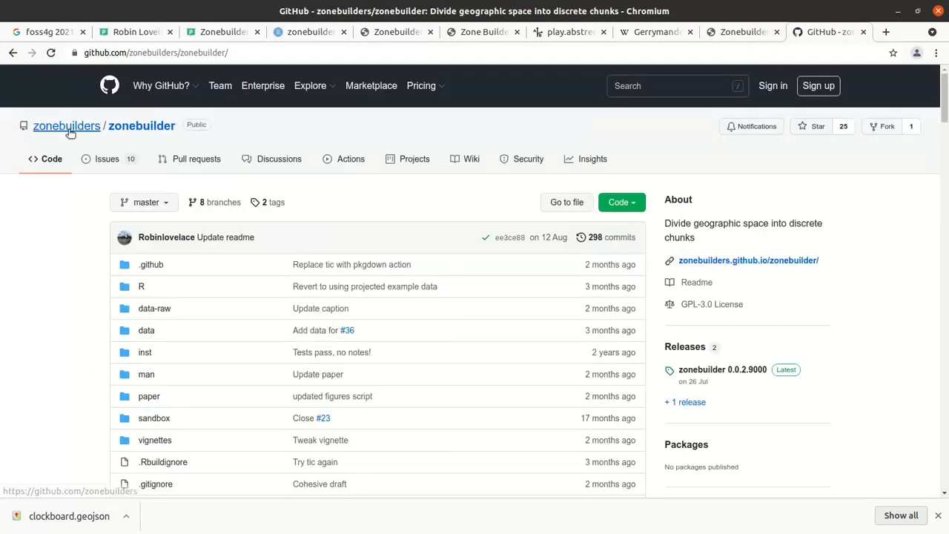
pyautogui.click(65, 125)
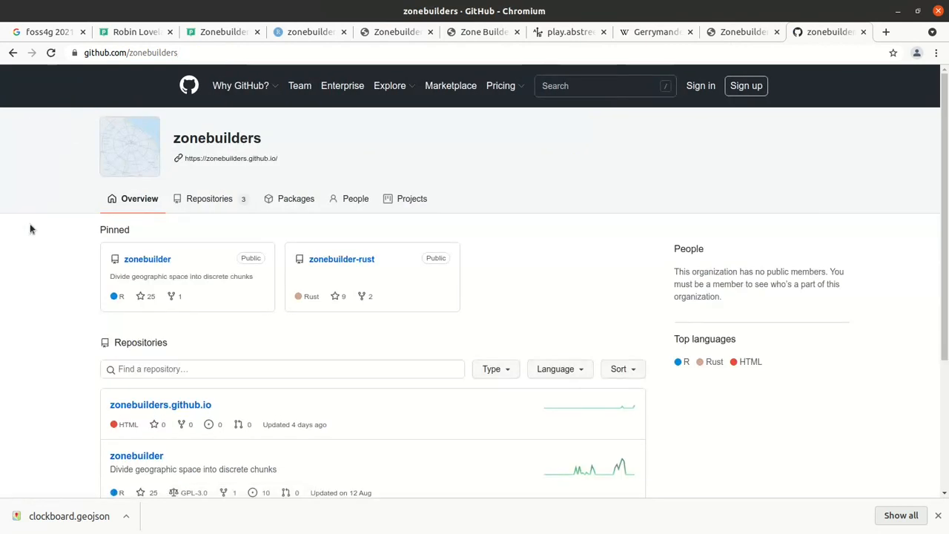
pyautogui.scroll(-3)
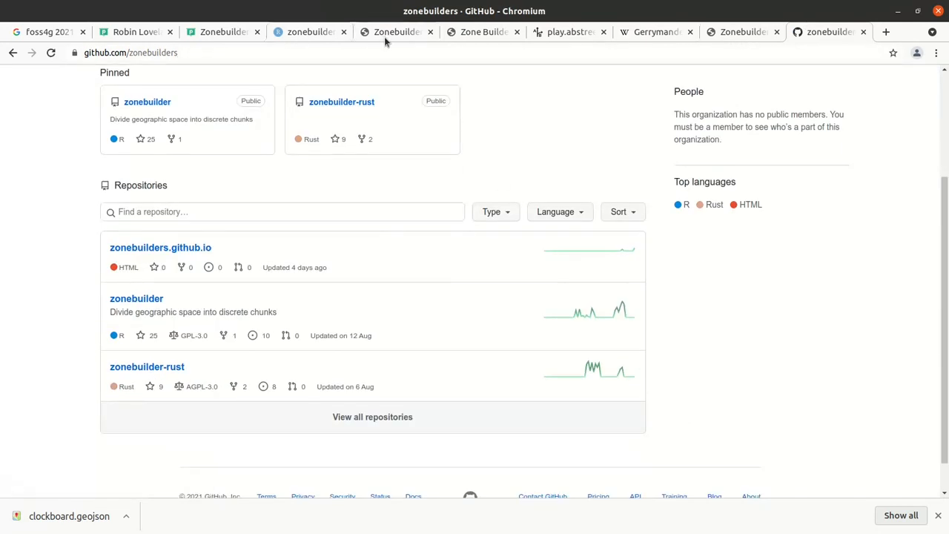
pyautogui.click(397, 31)
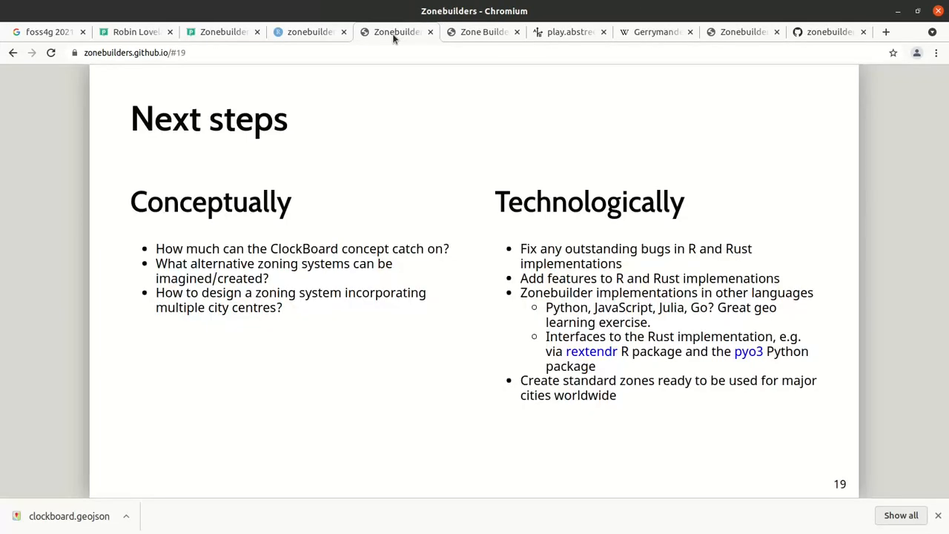
# - Advance to slide 20, the closing 'Thanks' and 'Links' slide
pyautogui.press('Right')
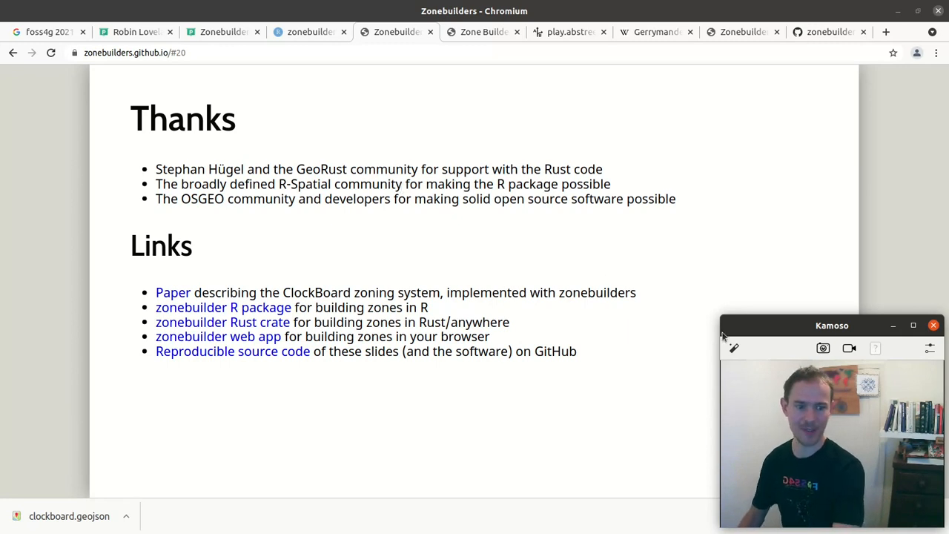
pyautogui.moveTo(700, 398)
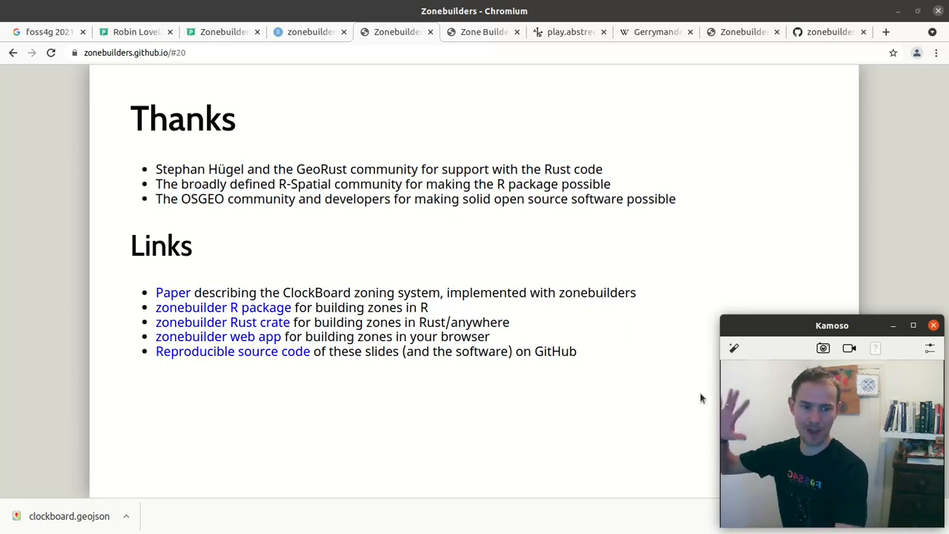